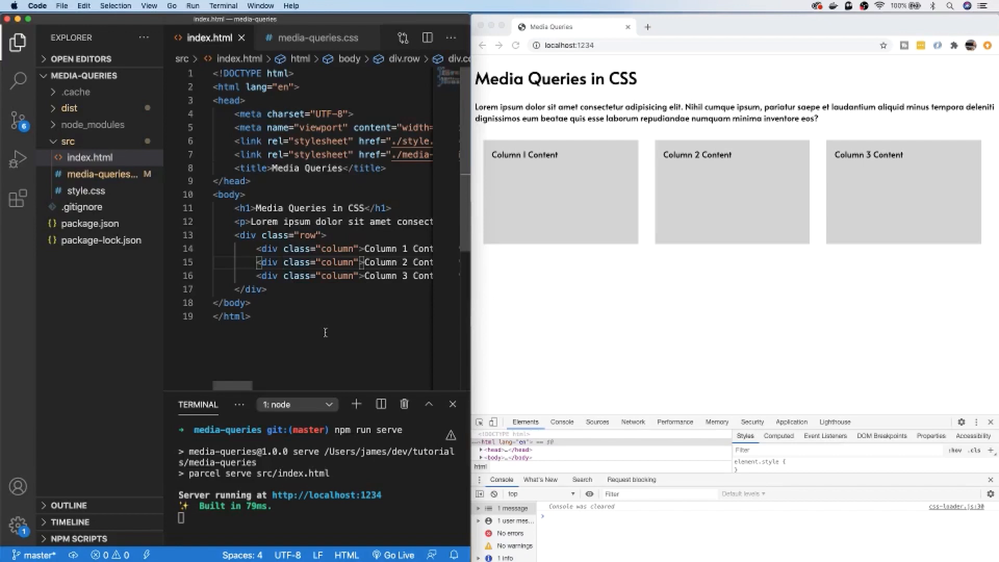
pyautogui.moveTo(265, 218)
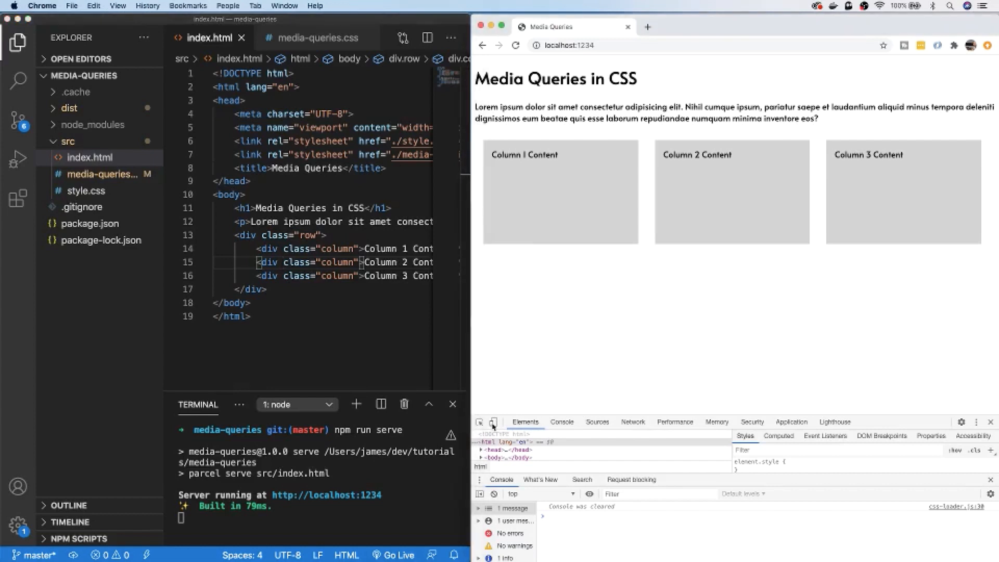
pyautogui.click(494, 423)
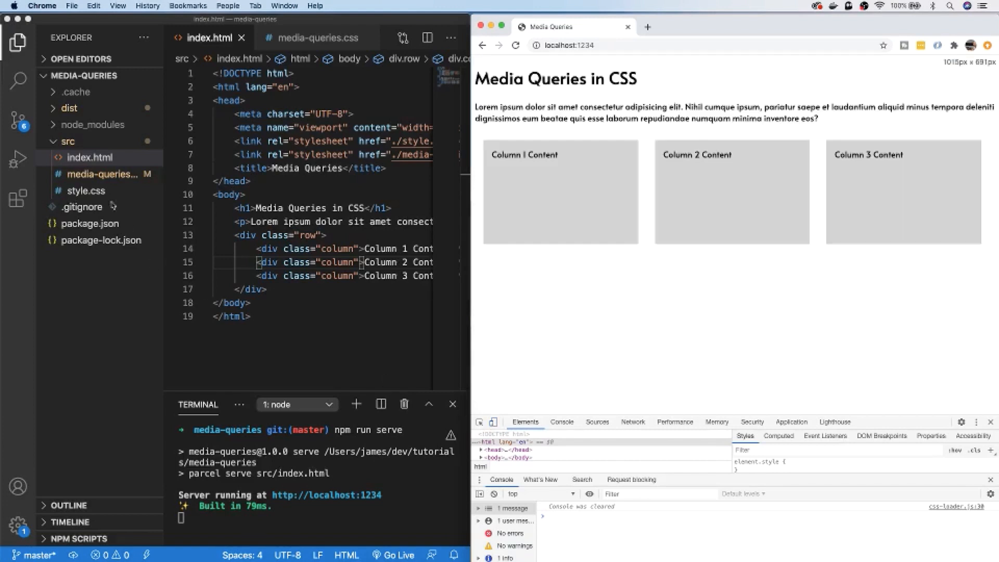
pyautogui.click(317, 37)
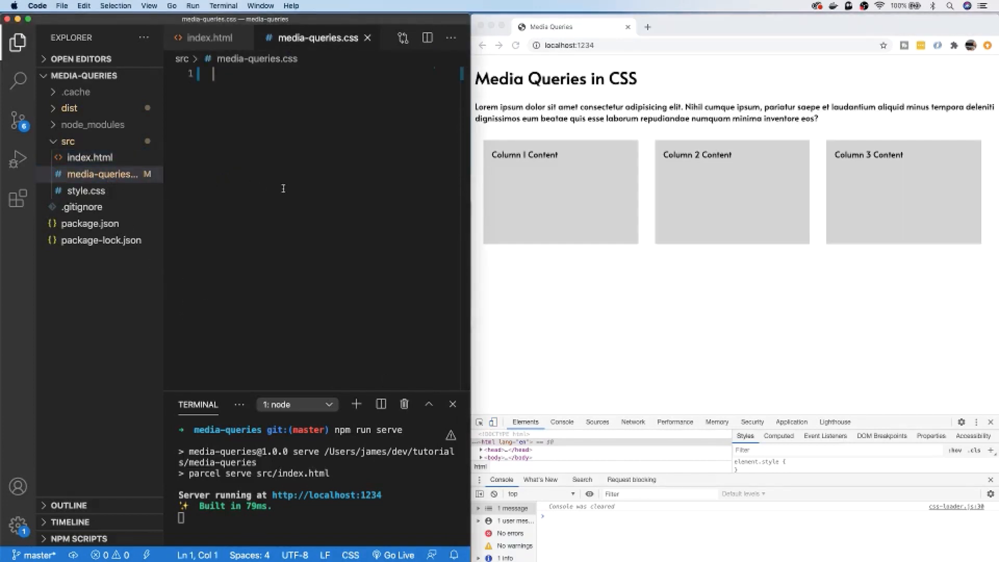
pyautogui.write('@')
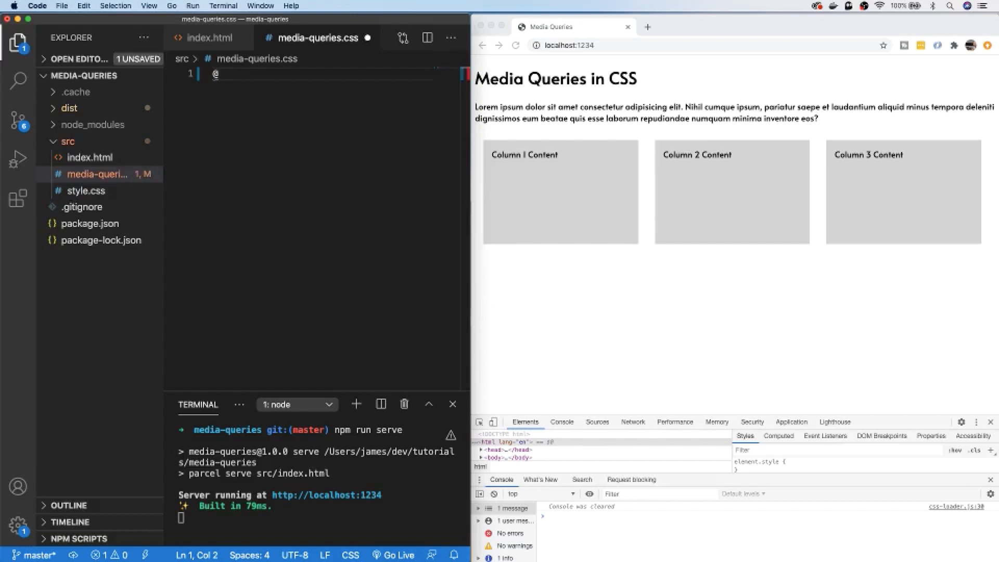
pyautogui.write('media')
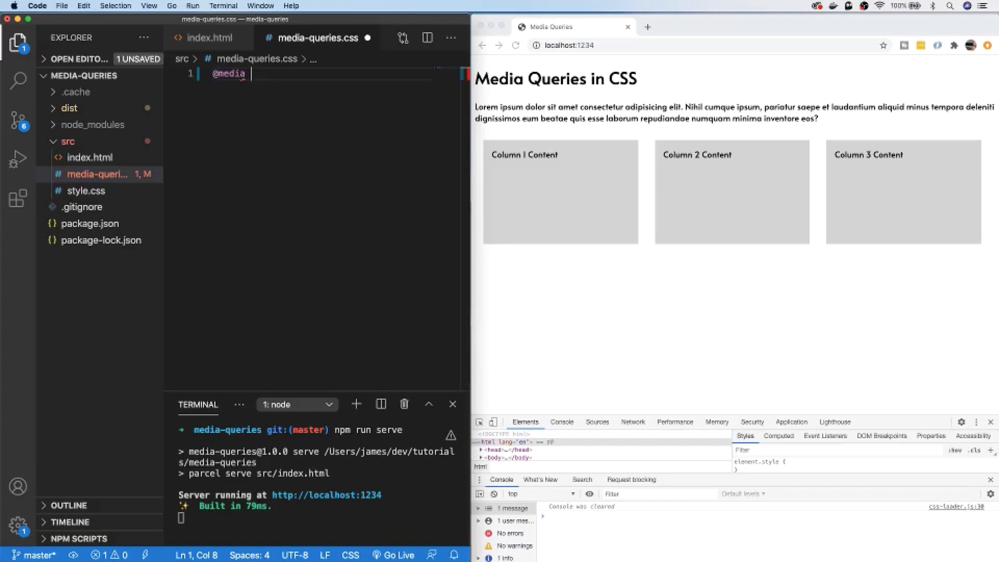
pyautogui.write('(max')
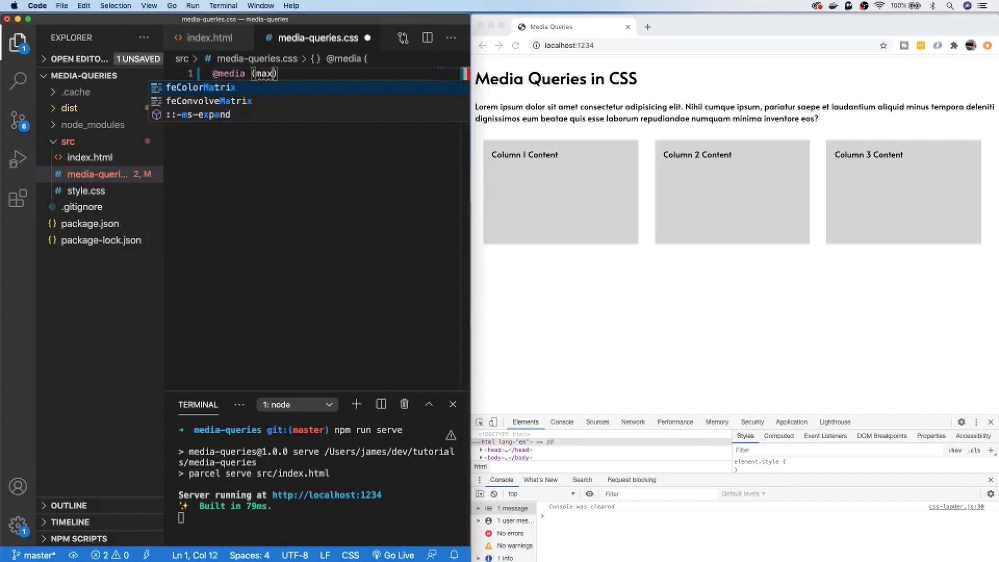
pyautogui.write('-width')
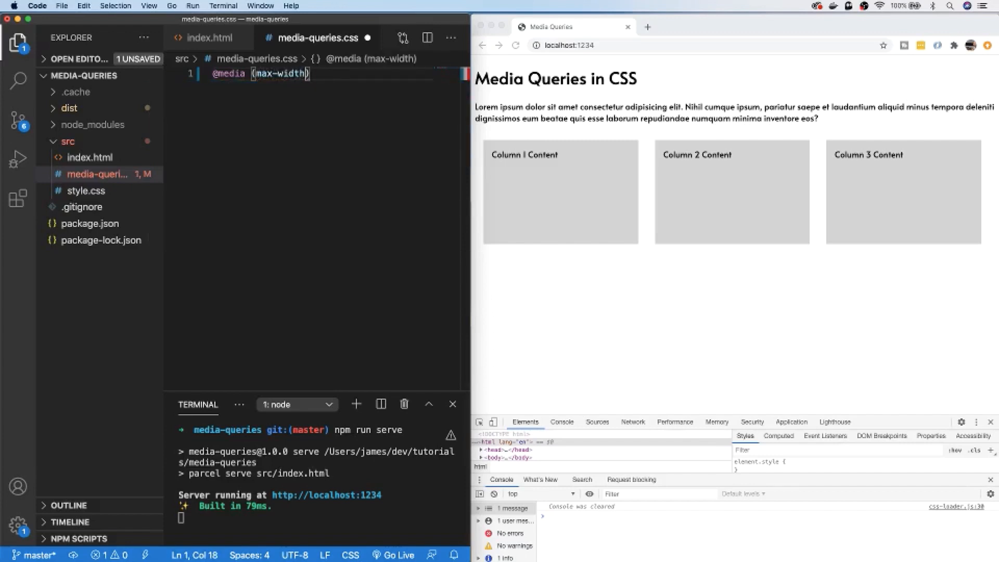
pyautogui.write(': 700px')
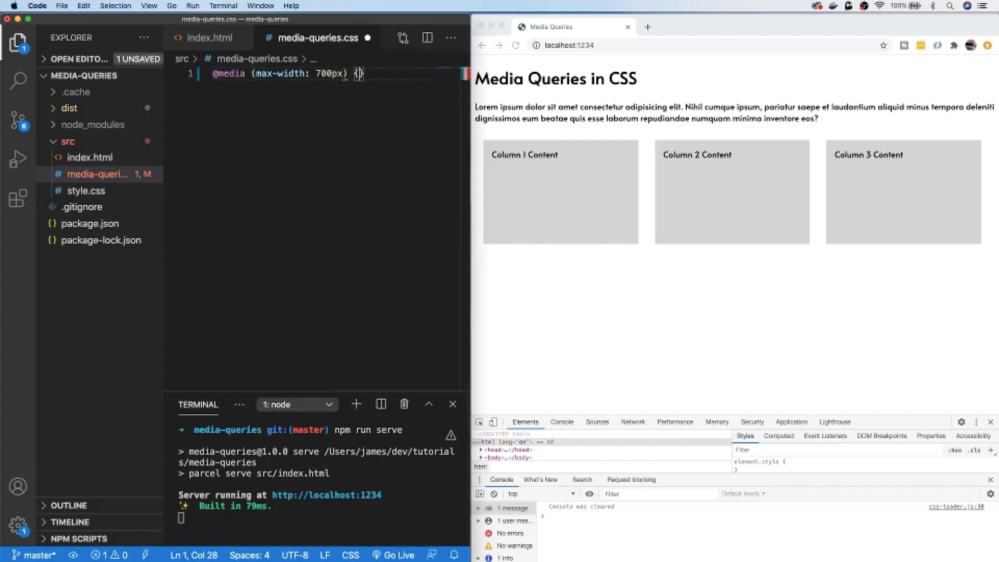
pyautogui.press('Enter')
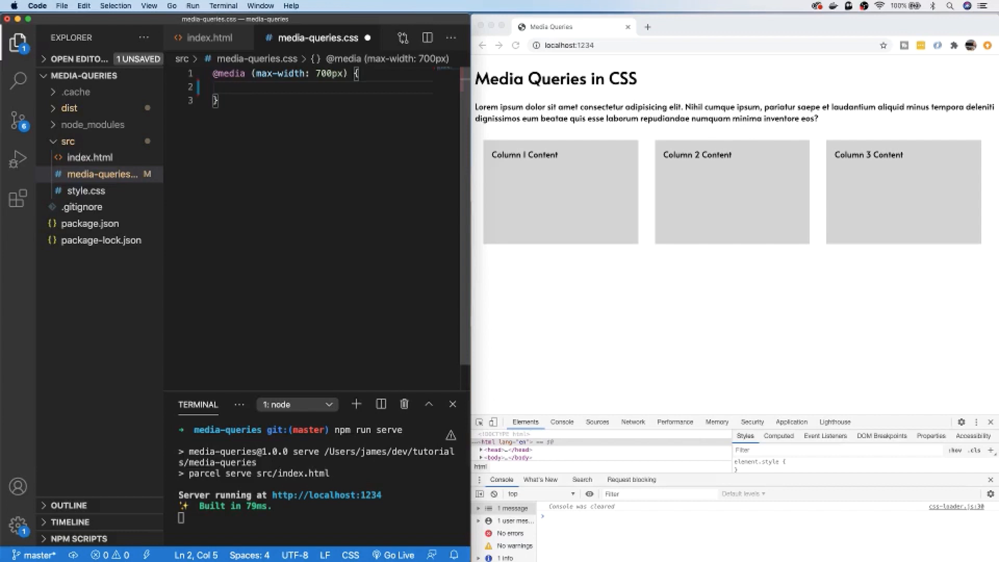
pyautogui.write('h1 {')
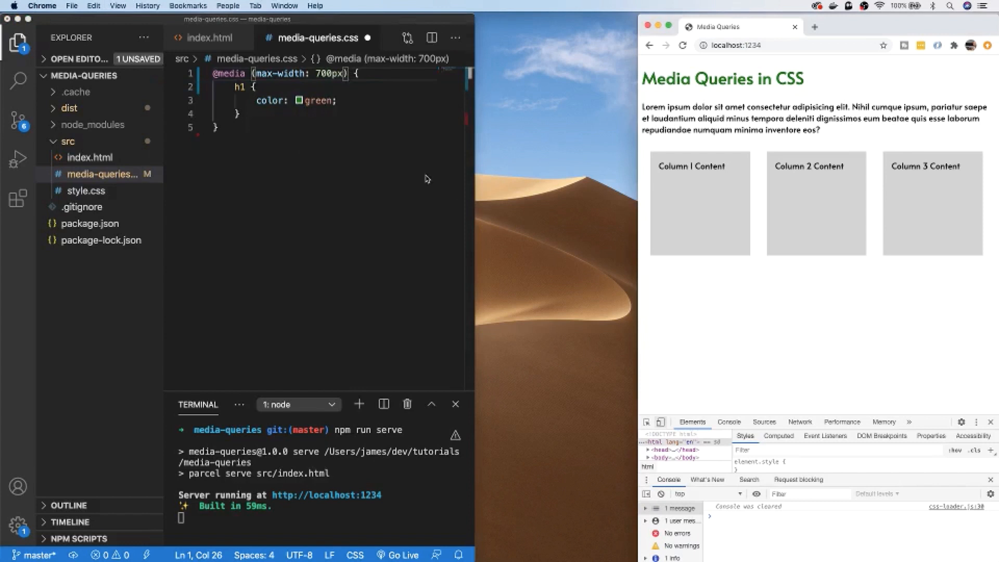
pyautogui.moveTo(318, 89)
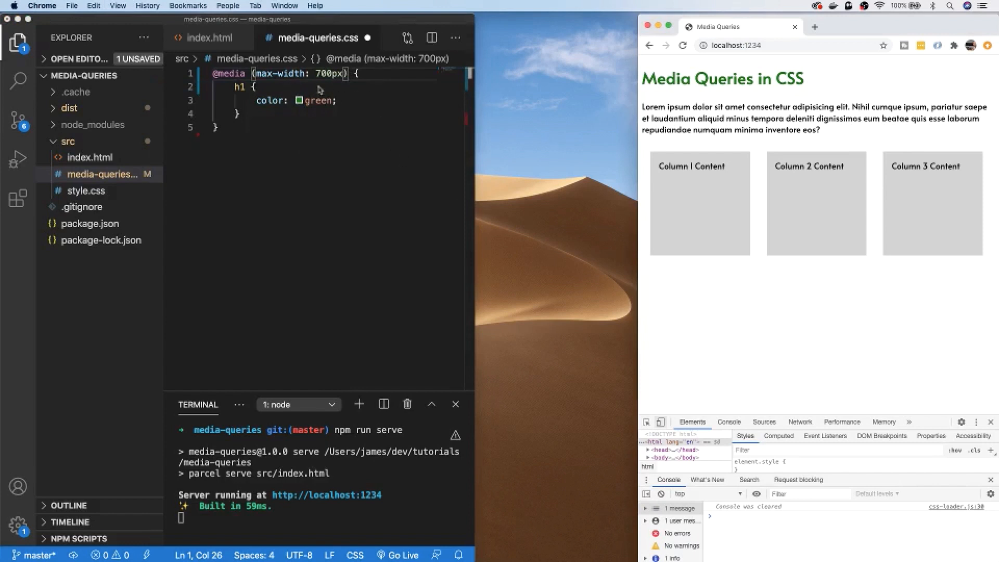
# - Add a min-width 600px condition and narrow the Chrome page to about 702px wide
pyautogui.write('and (min-width: 600px')
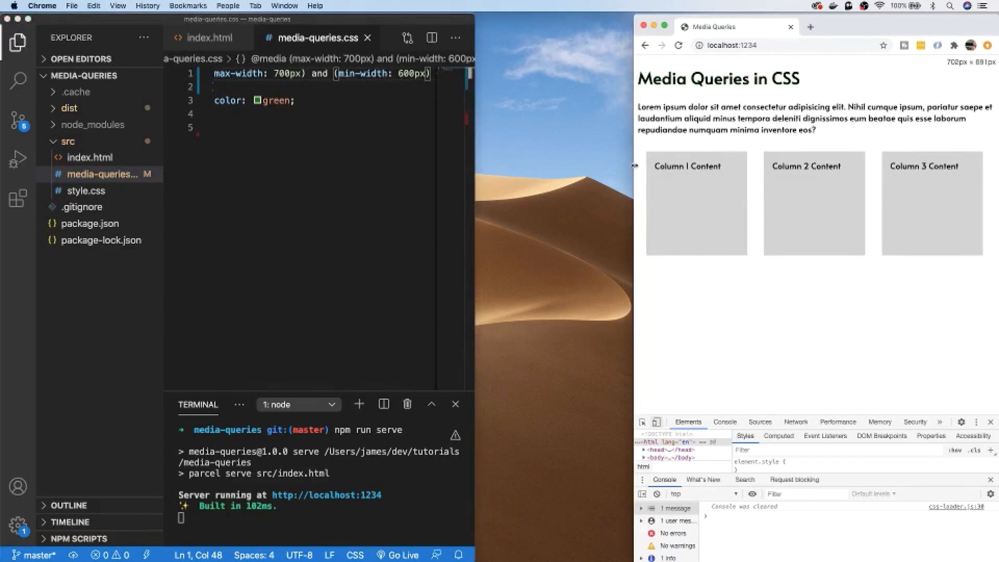
pyautogui.moveTo(635, 165); pyautogui.dragTo(642, 166)
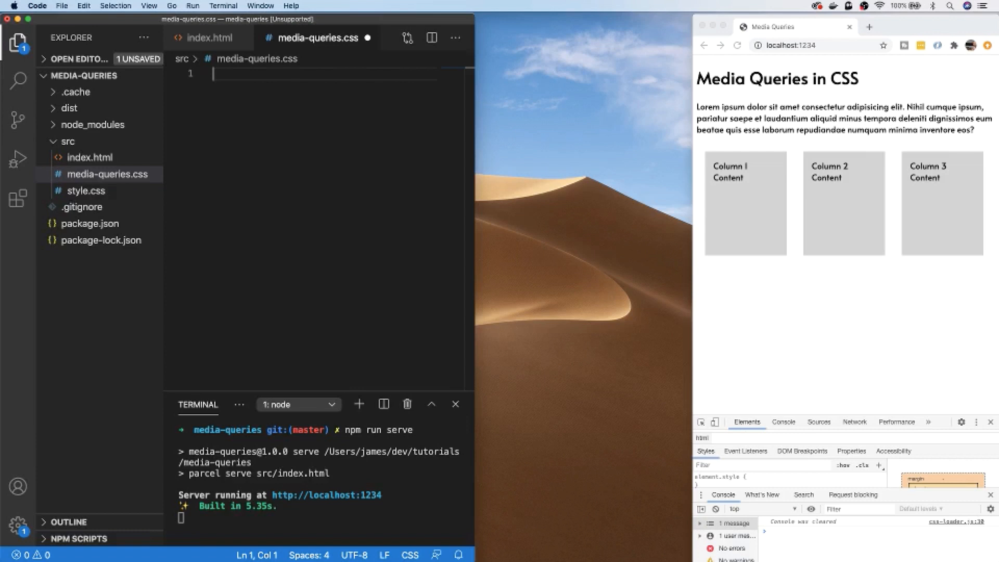
pyautogui.write('@med')
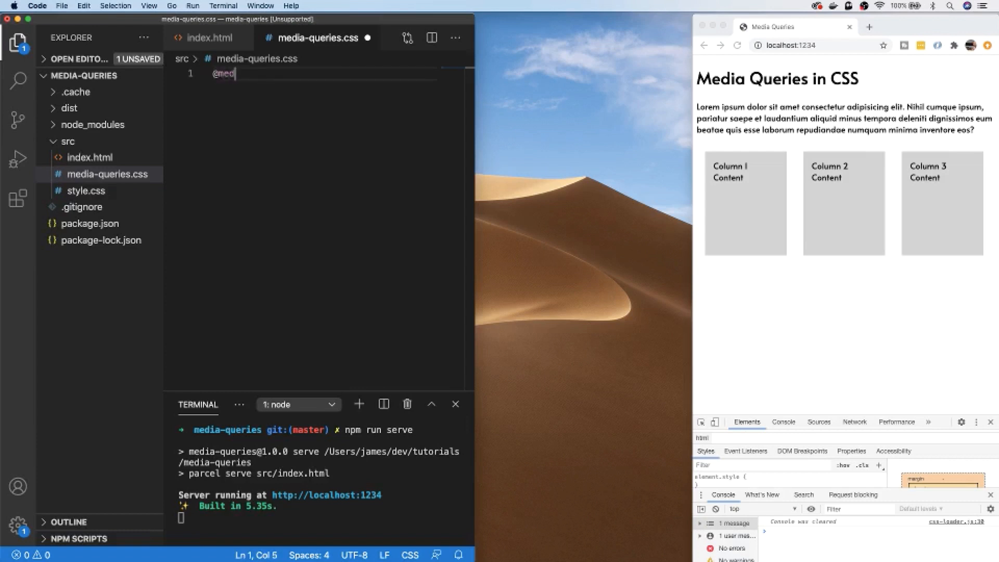
pyautogui.write('ia (min)')
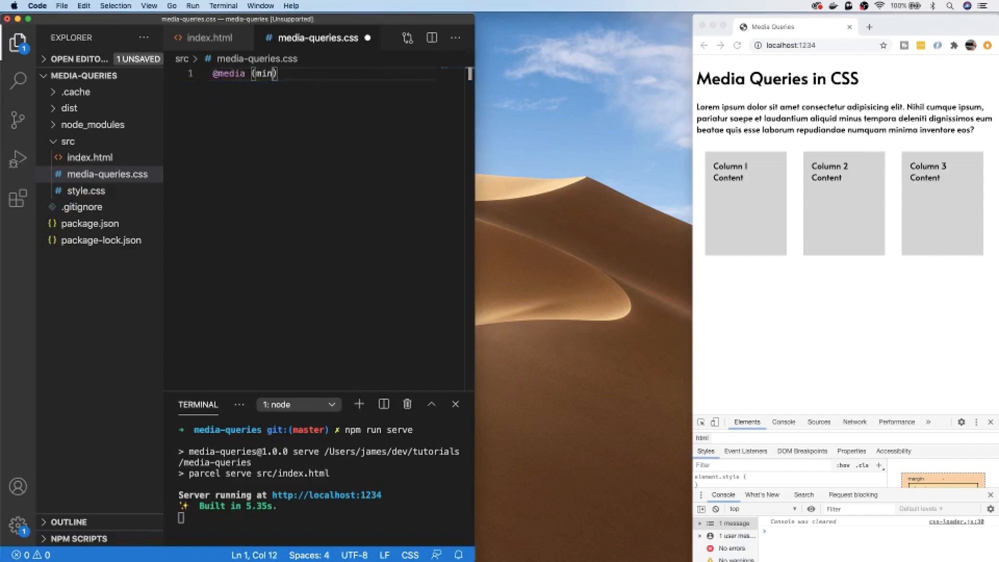
pyautogui.write('-width: 1000p')
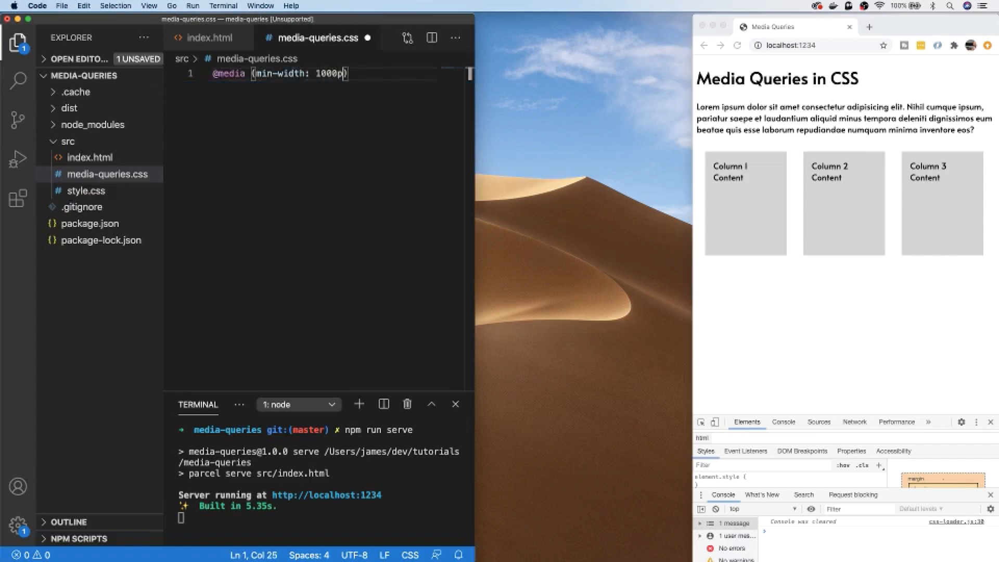
pyautogui.write('{')
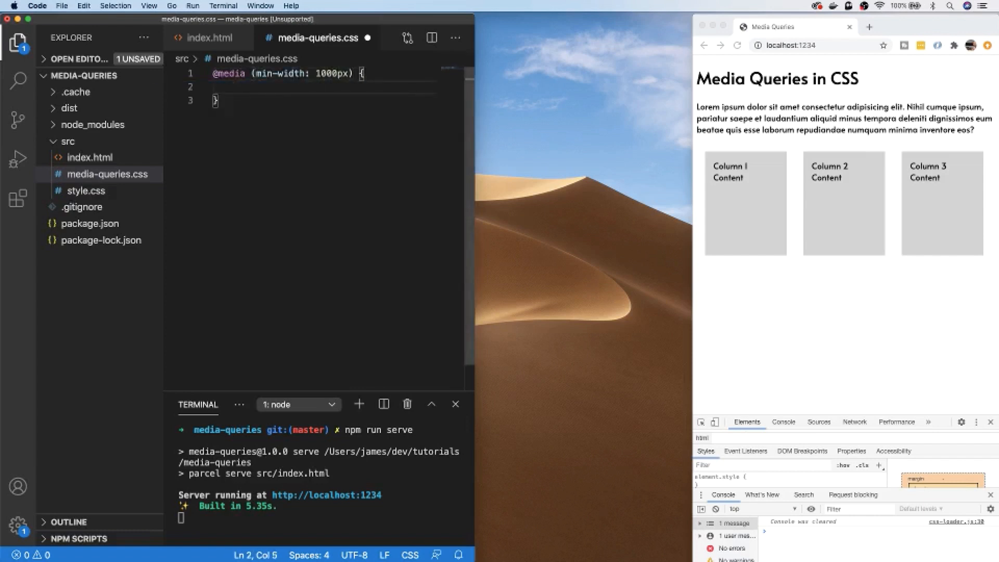
pyautogui.write('html {')
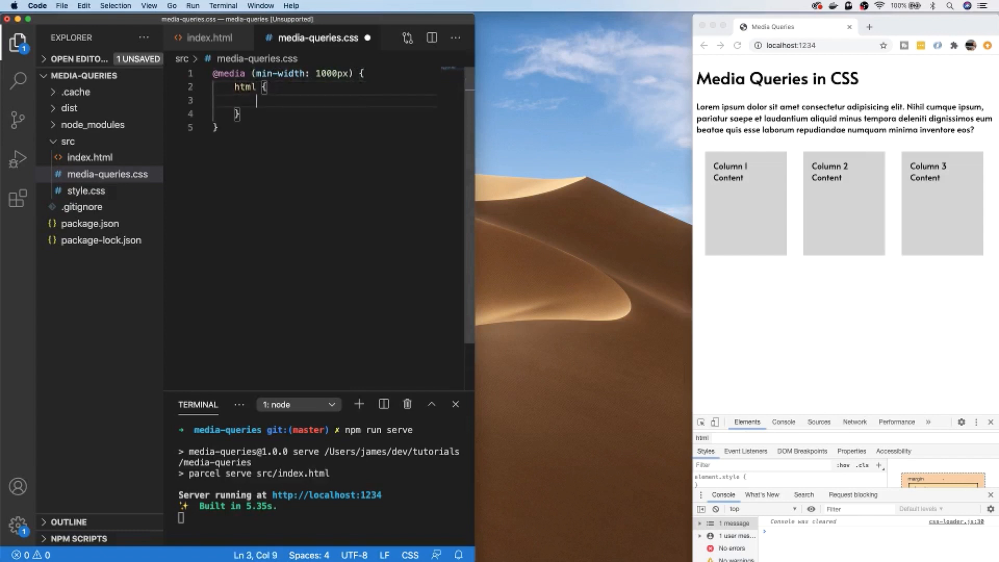
pyautogui.write('font-si')
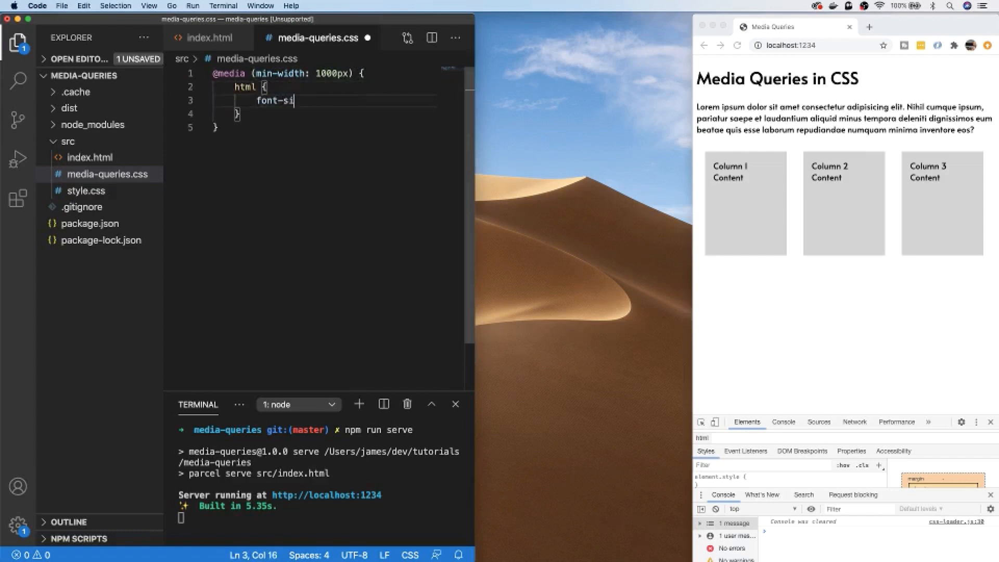
pyautogui.click(86, 190)
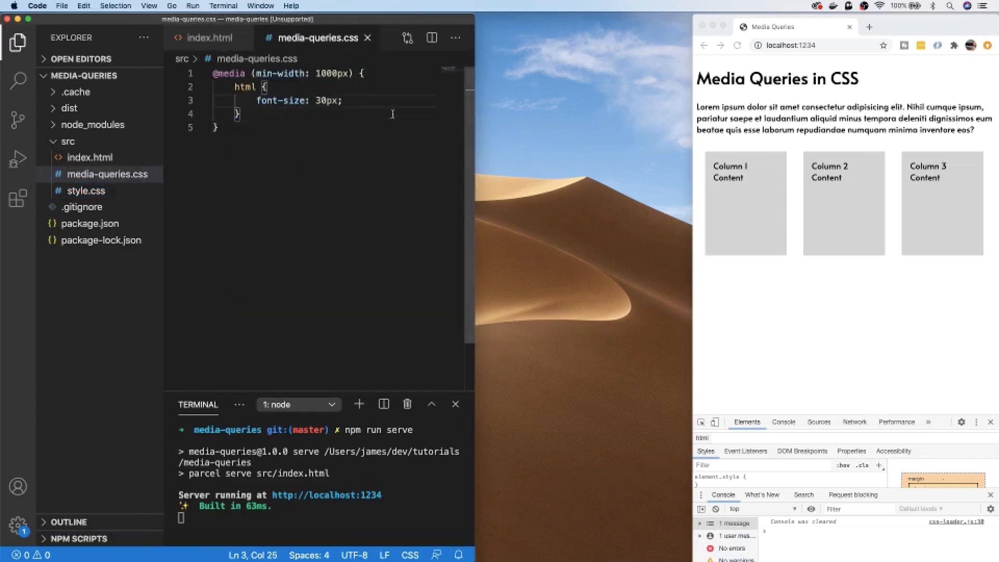
pyautogui.moveTo(696, 164)
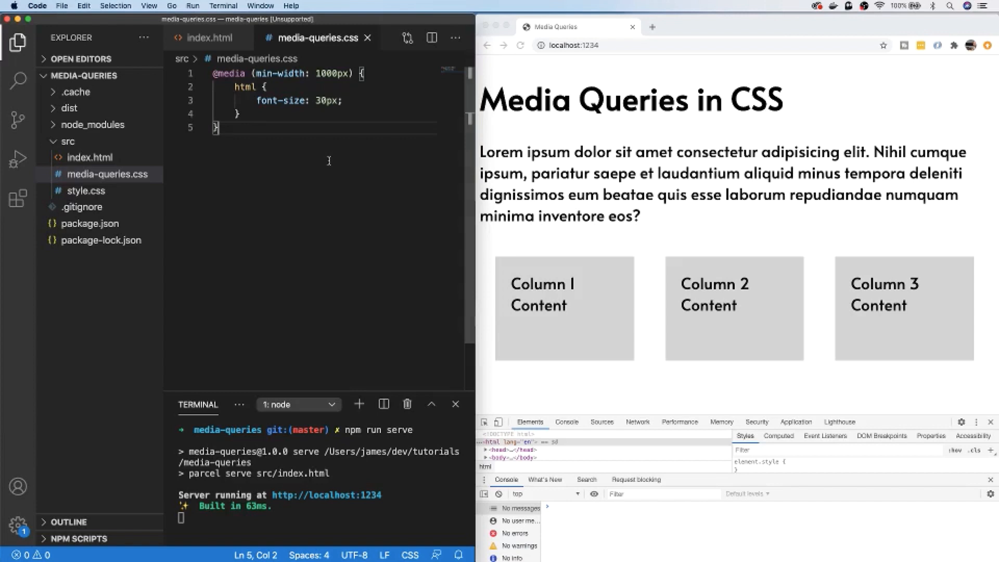
pyautogui.write('@media (m')
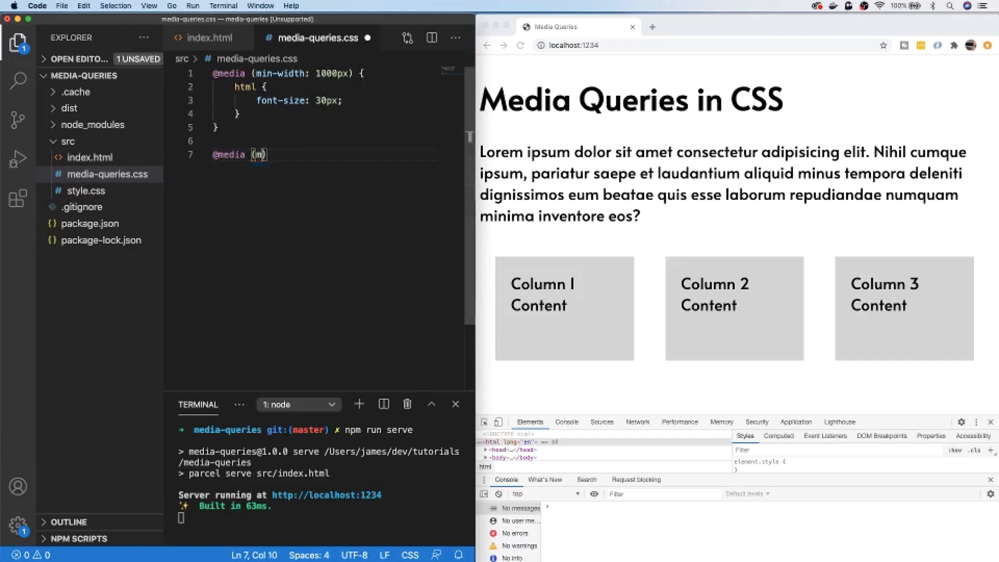
pyautogui.write('max-width:')
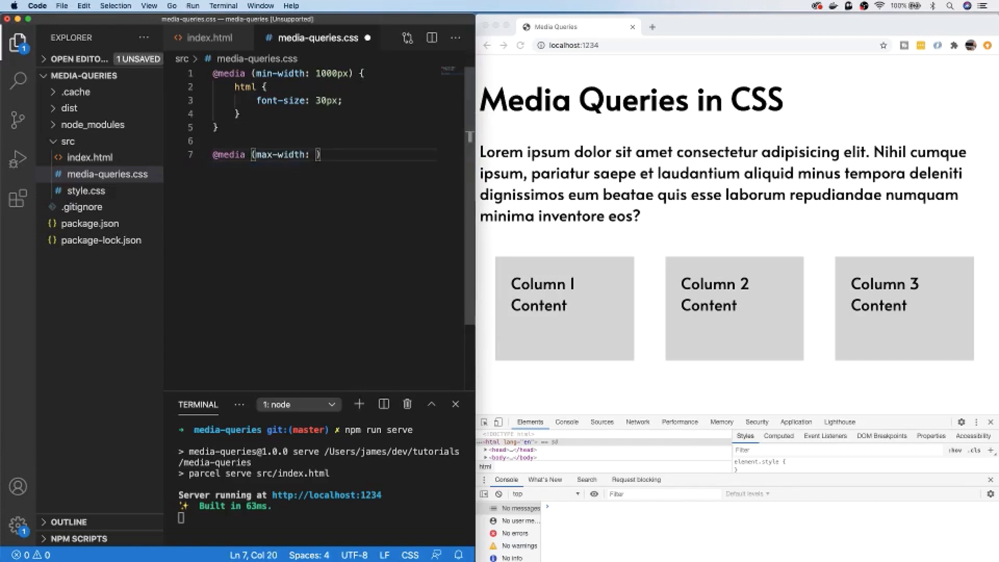
pyautogui.write('700px) {')
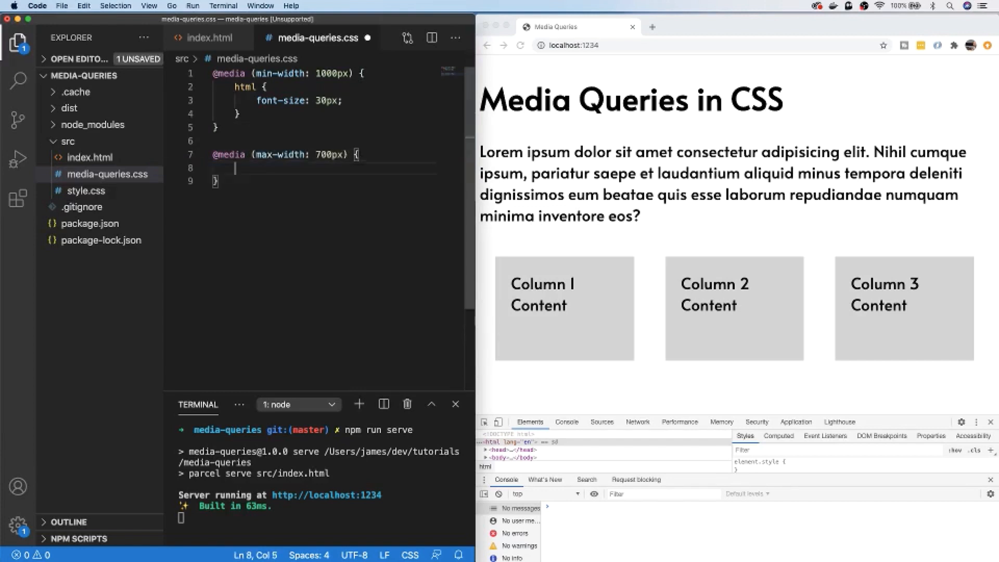
pyautogui.write('.column {')
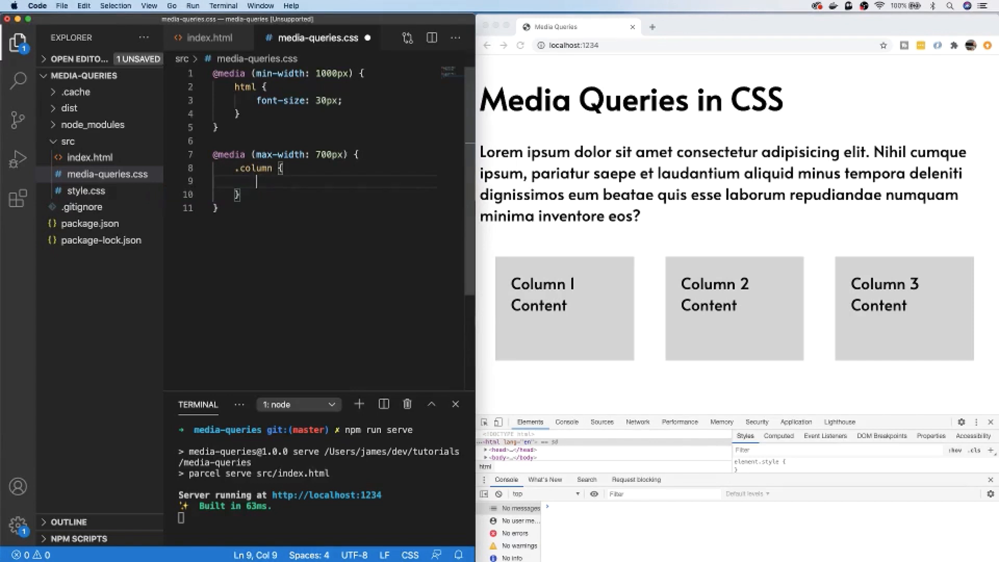
pyautogui.write('width: calc()')
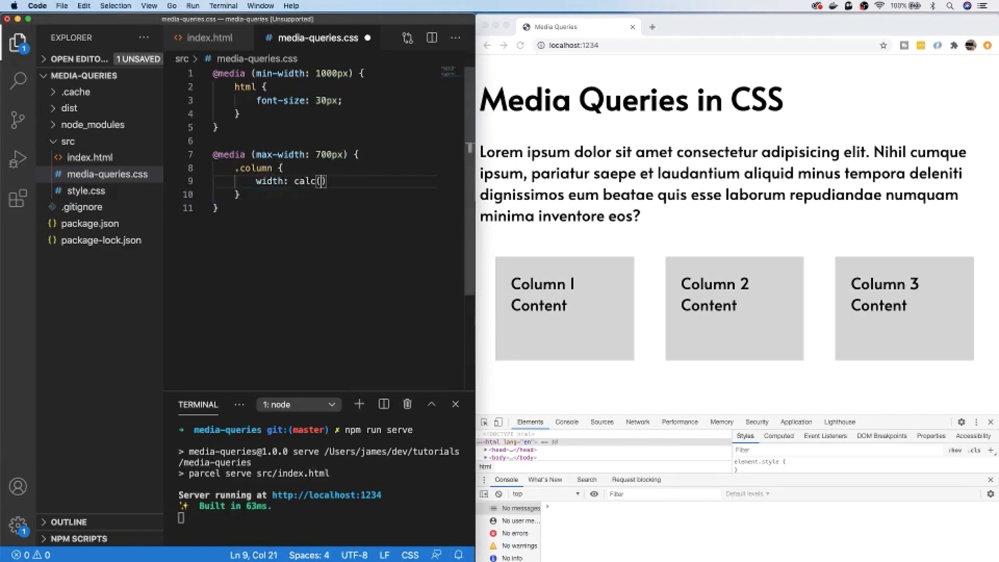
pyautogui.write('50% - 2')
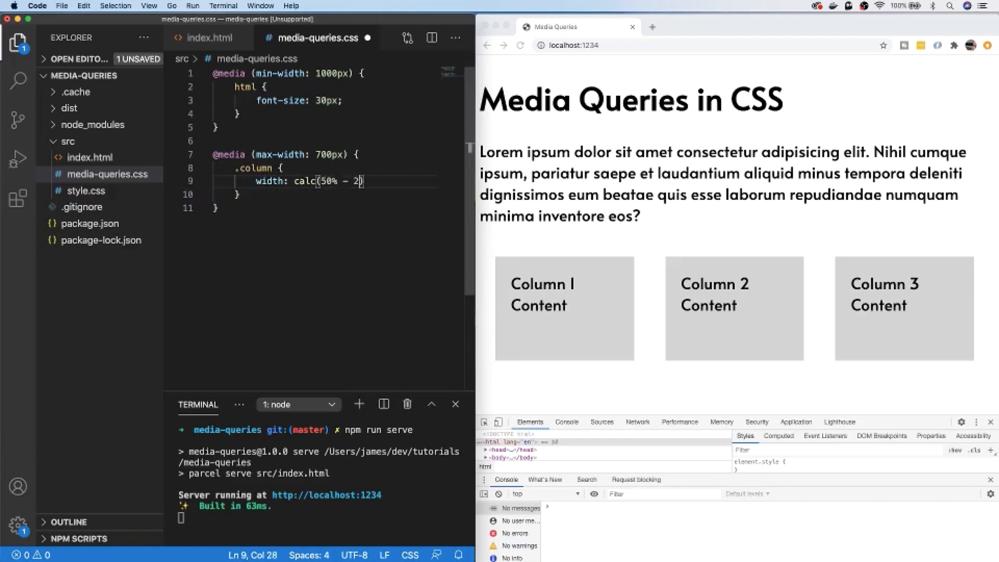
pyautogui.write('rem')
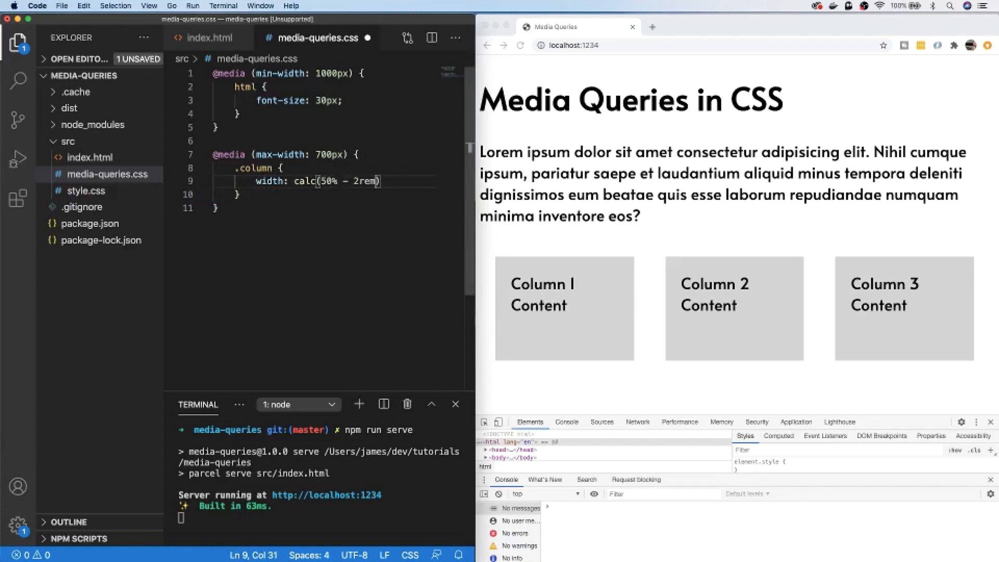
pyautogui.write(';')
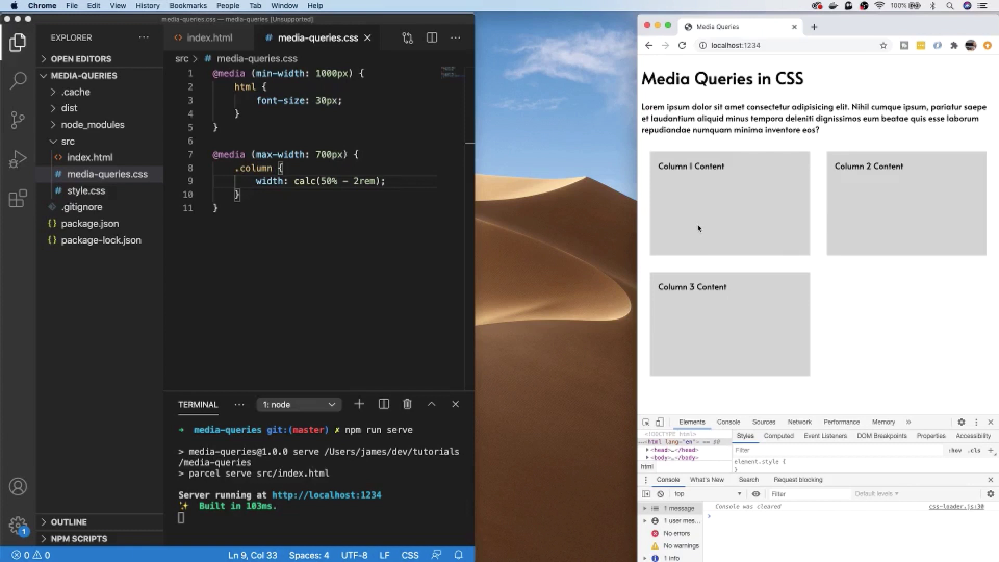
pyautogui.moveTo(704, 310)
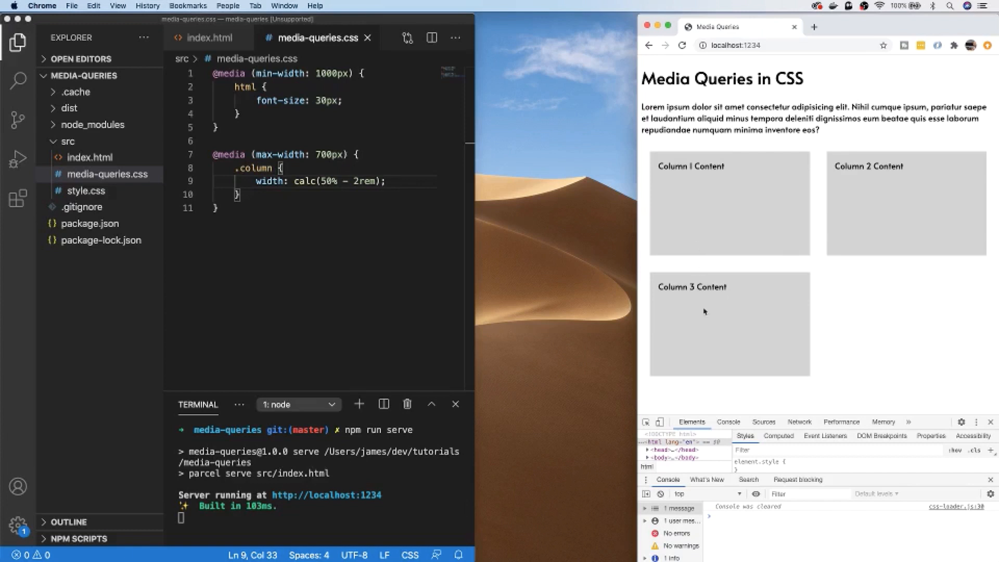
pyautogui.moveTo(706, 315)
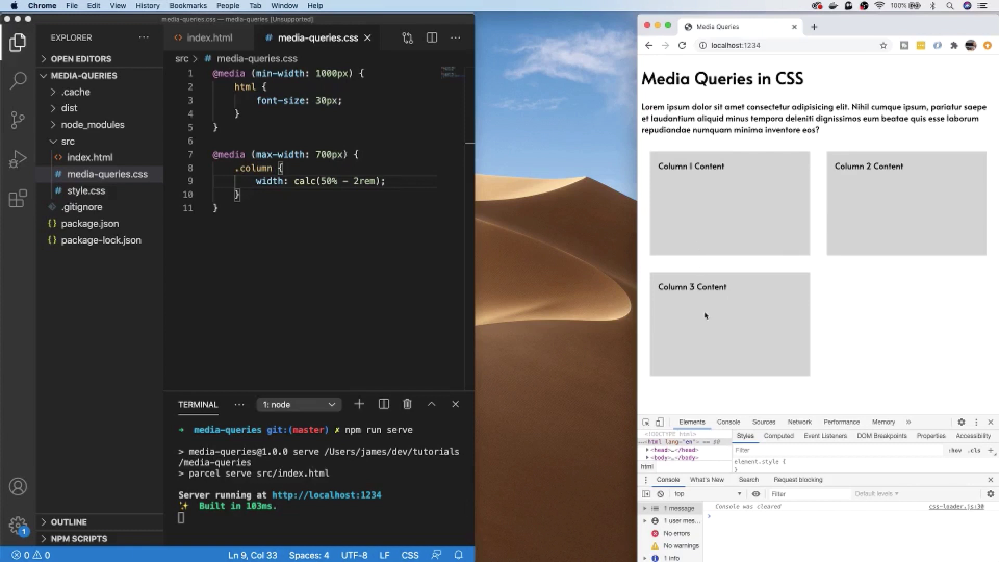
pyautogui.moveTo(680, 406)
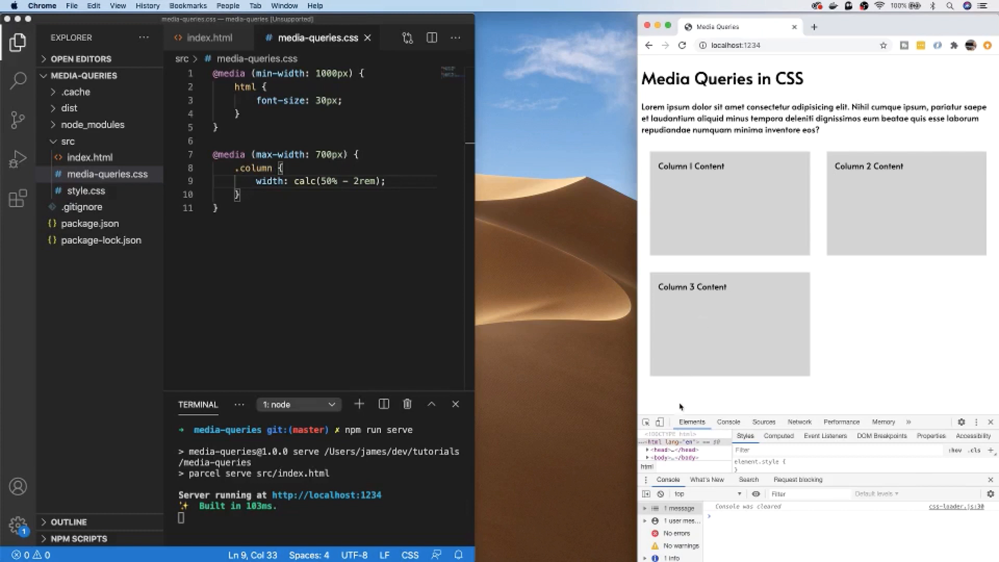
pyautogui.click(662, 422)
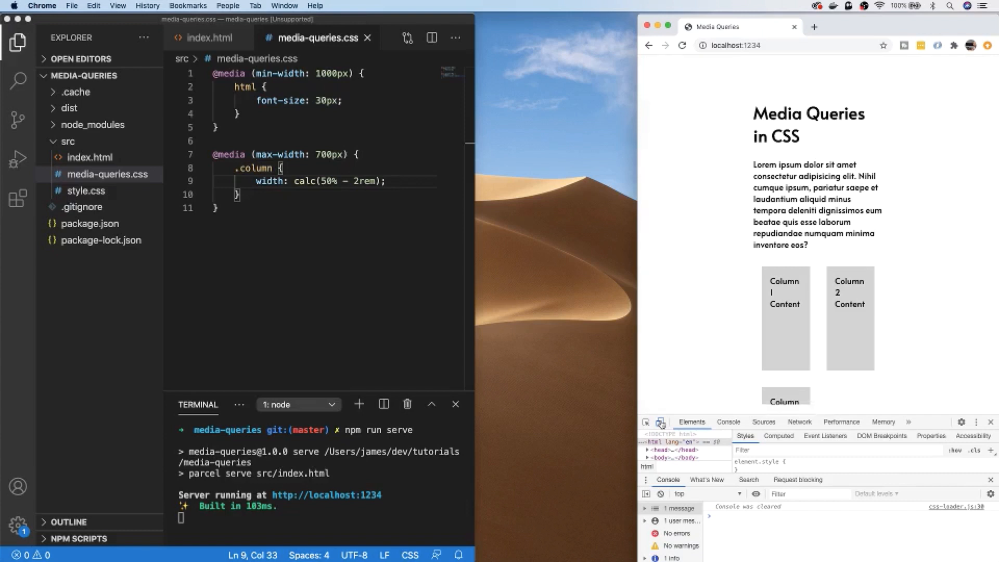
pyautogui.write('@media {}')
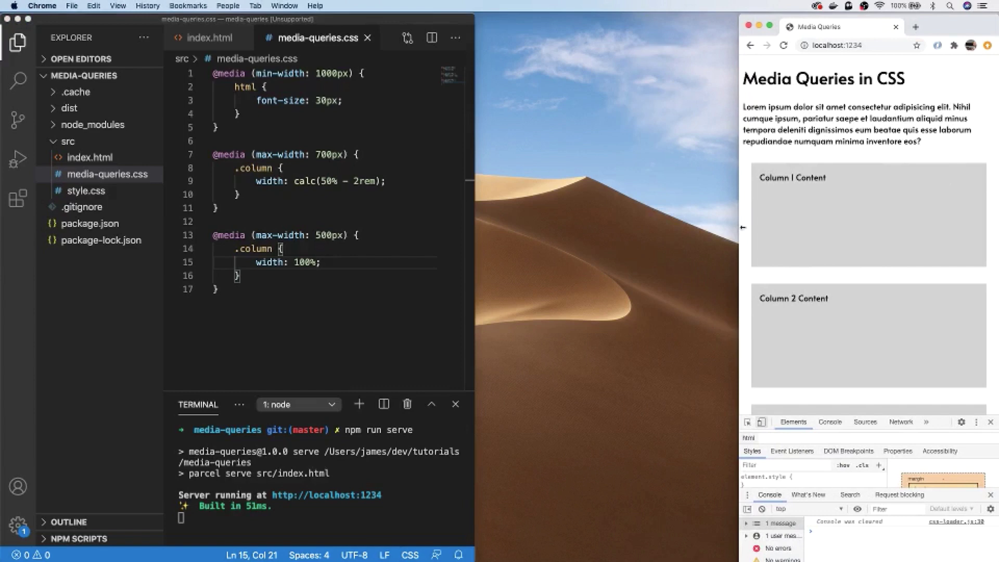
# - Check the 500px full-width columns in the narrow device preview, then begin margin-left in the rule
pyautogui.scroll(-3)
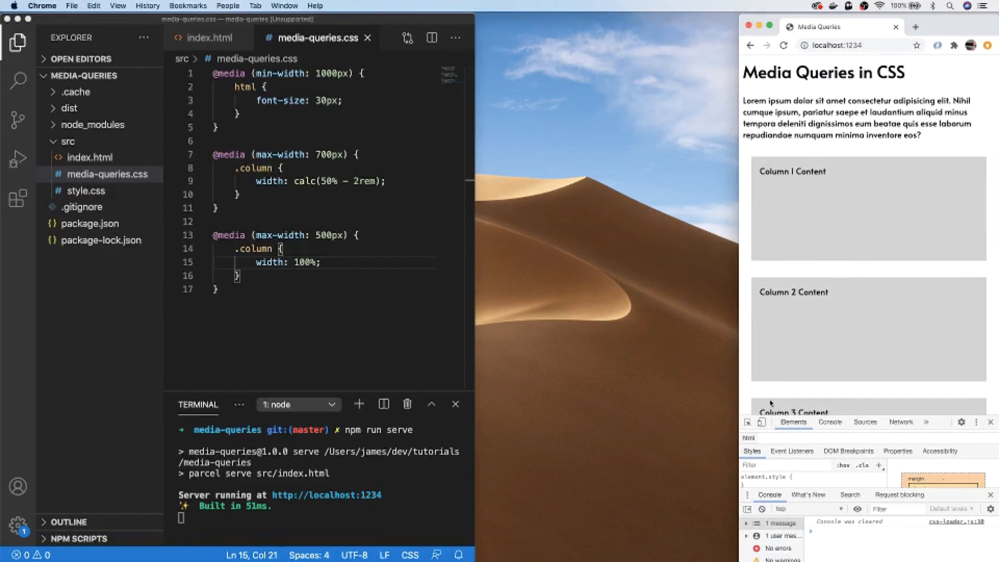
pyautogui.click(763, 422)
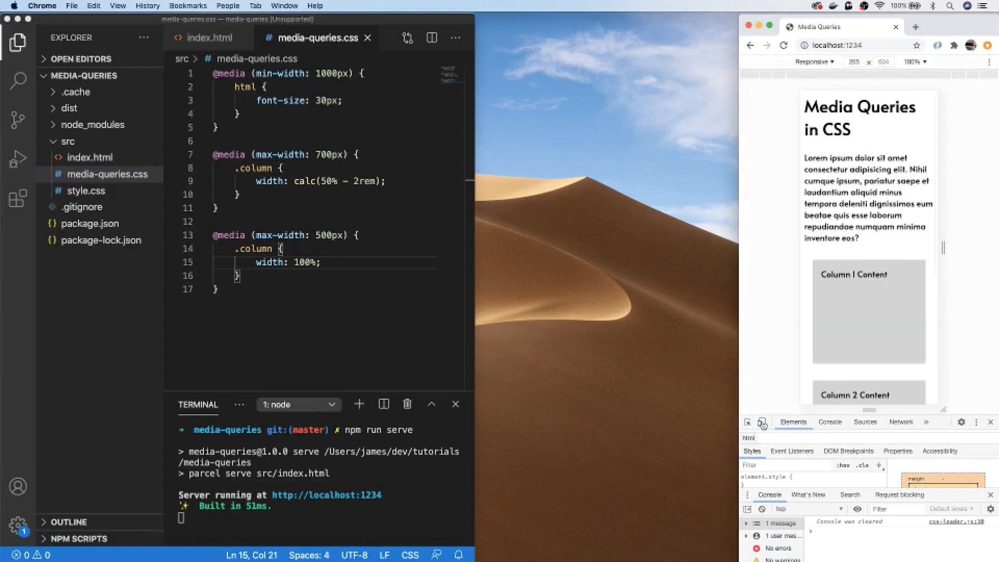
pyautogui.scroll(-3)
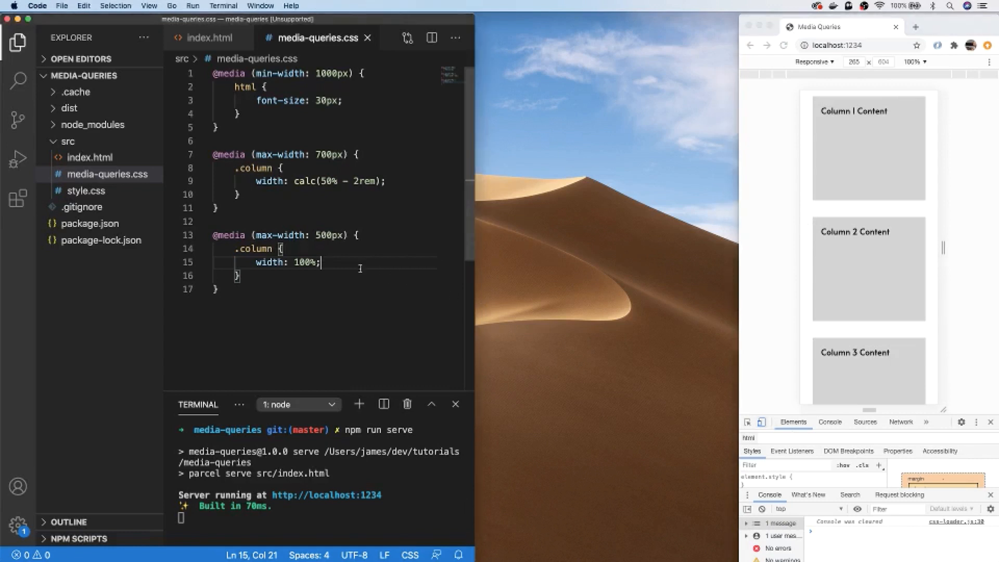
pyautogui.write('margin-left: 0;')
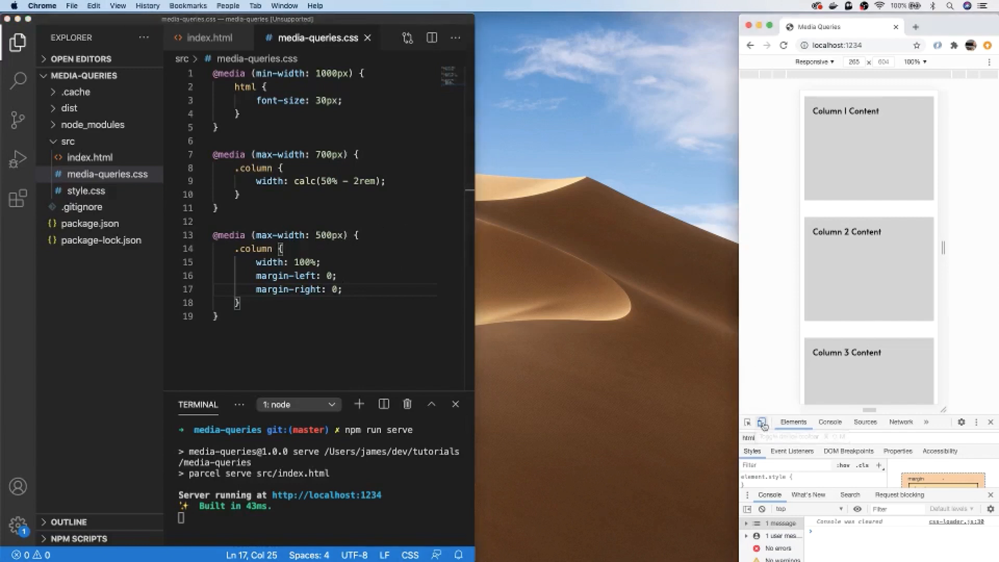
# - Return the Chrome page preview to full desktop width
pyautogui.click(762, 422)
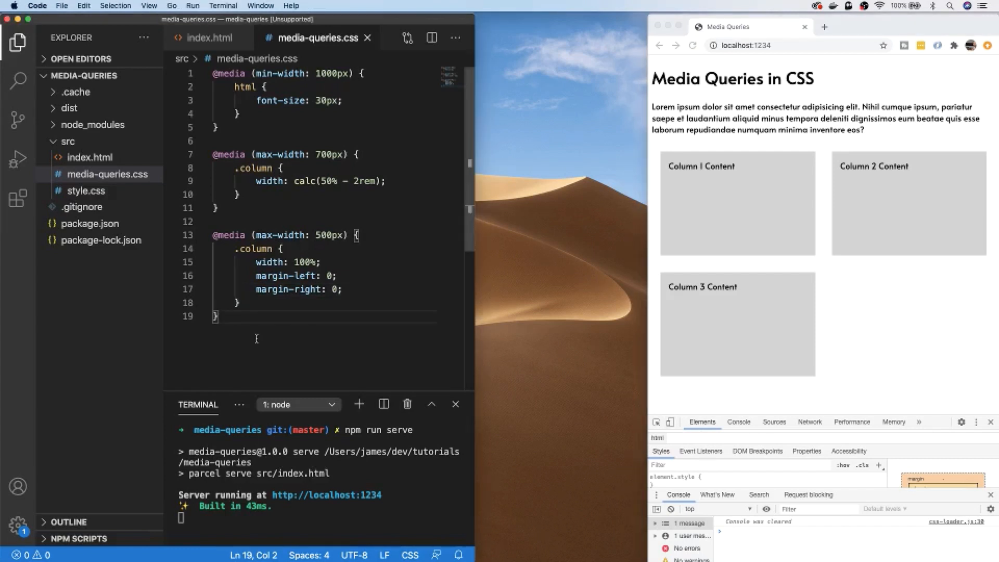
pyautogui.press('Enter')
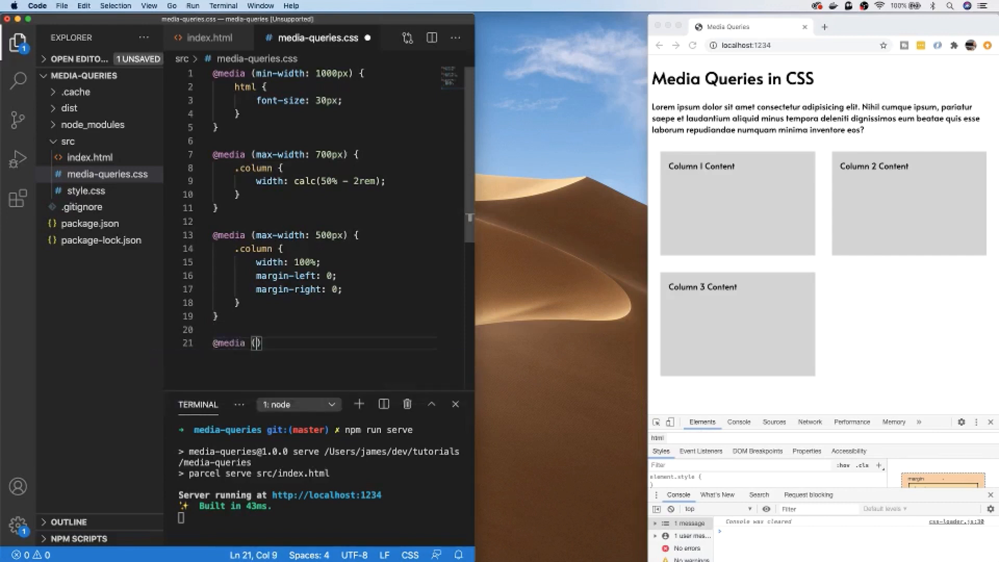
pyautogui.write('hover: bo')
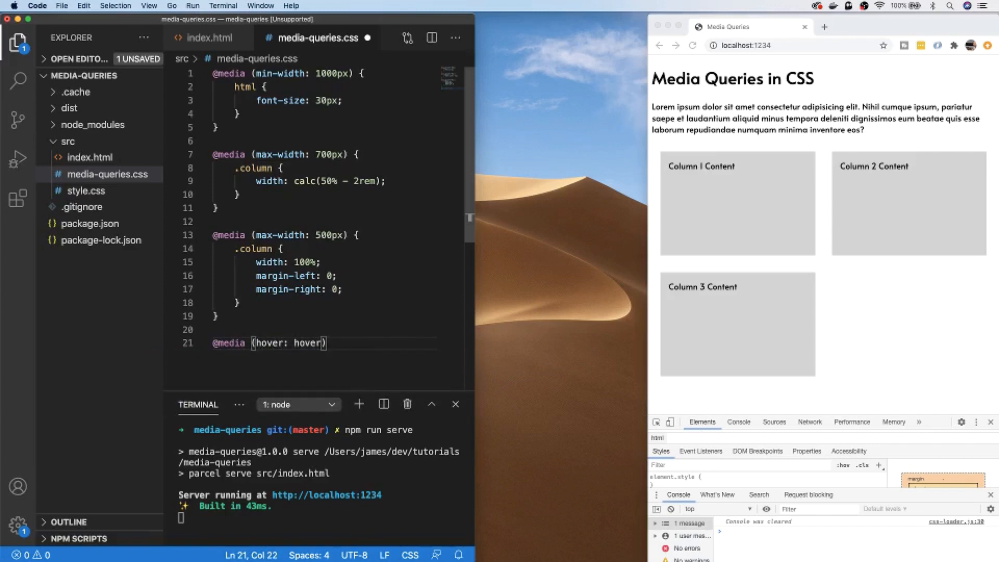
pyautogui.write('{}')
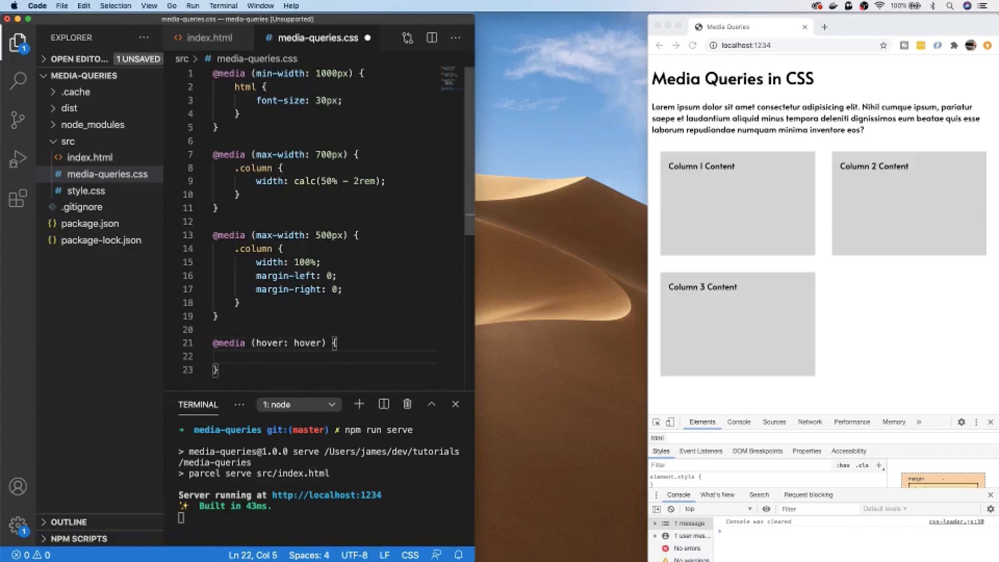
pyautogui.write('h1')
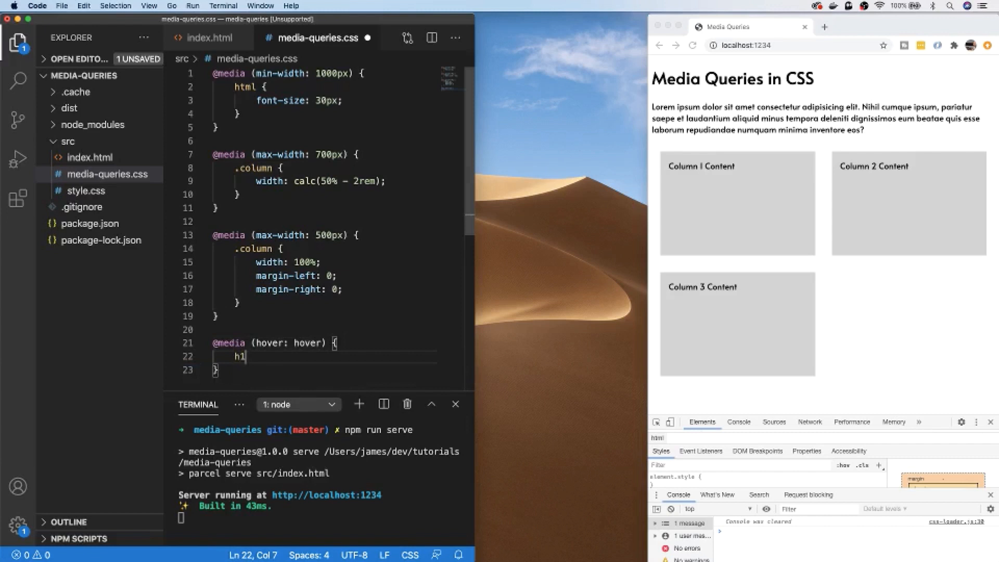
pyautogui.write(':hover')
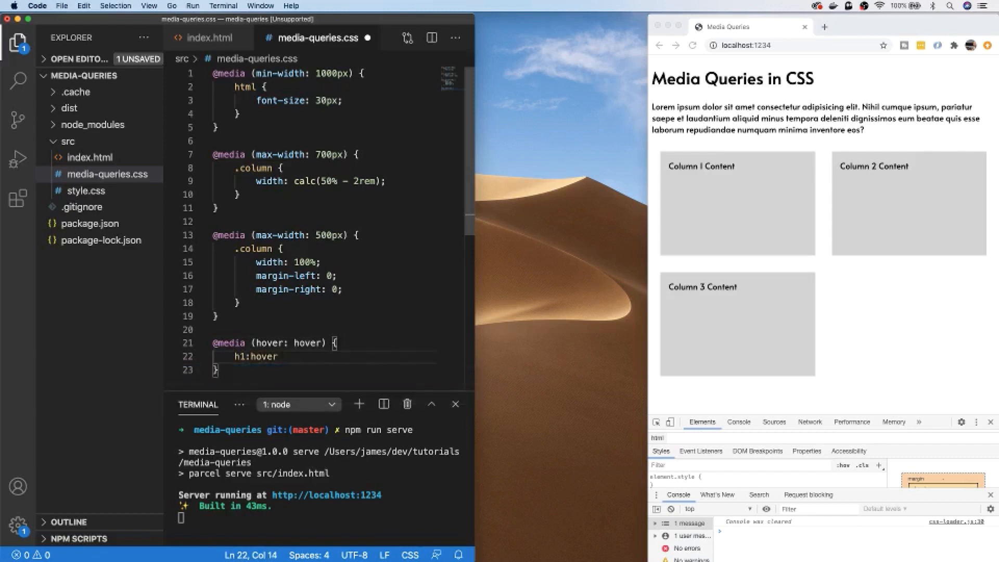
pyautogui.write('color: gree')
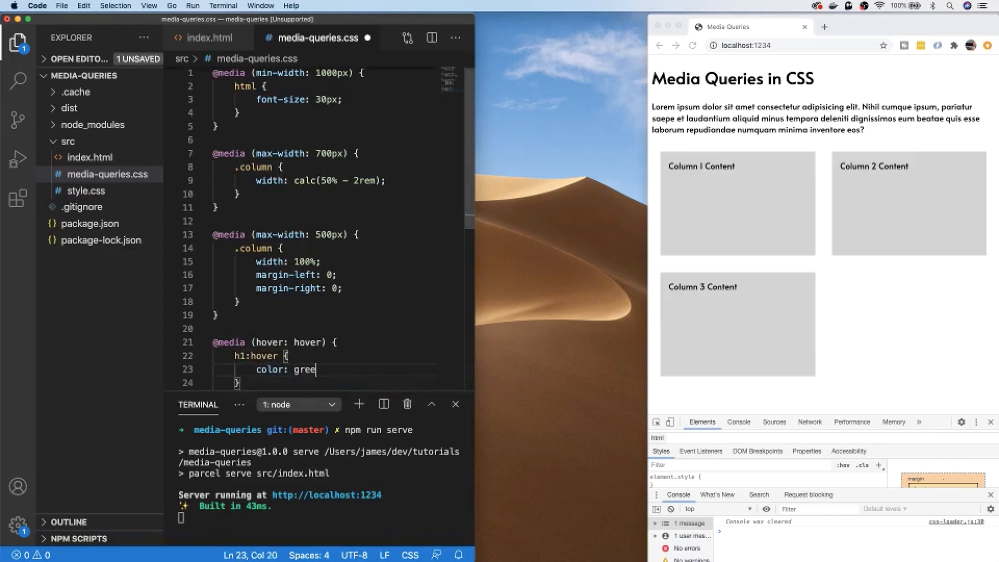
pyautogui.write('n;')
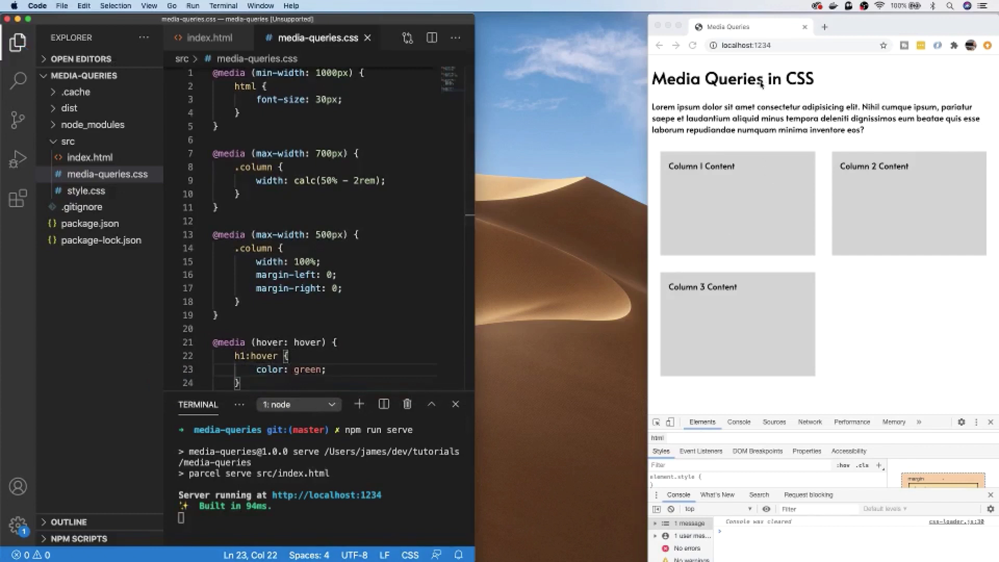
pyautogui.moveTo(758, 79)
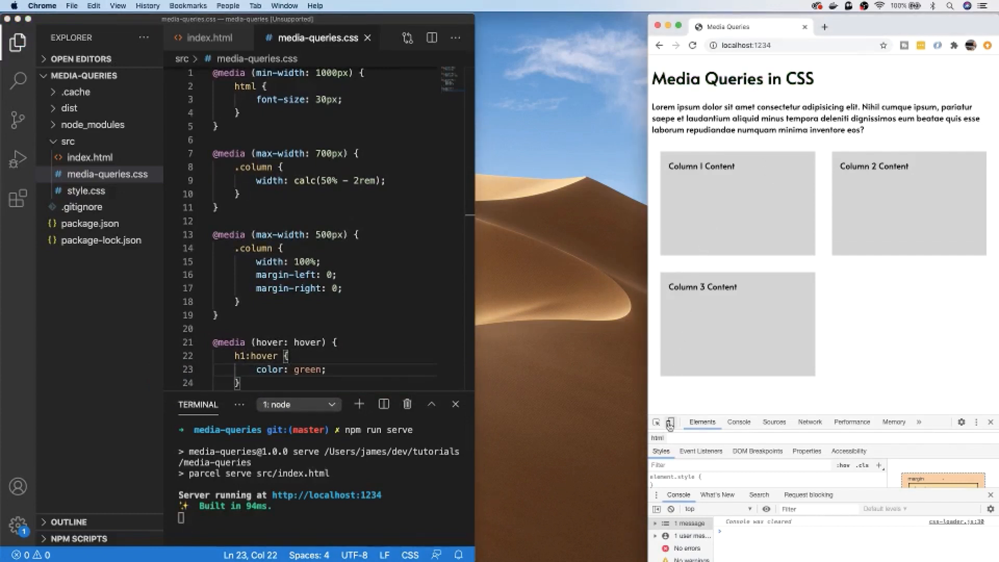
# - Switch the Chrome page to responsive device mode at a narrow width
pyautogui.click(670, 423)
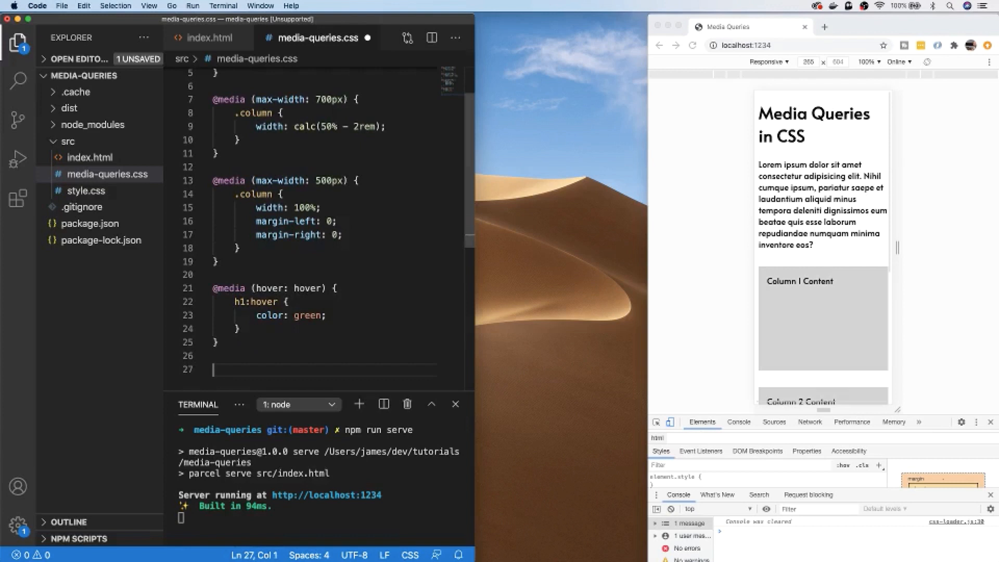
pyautogui.write('@me')
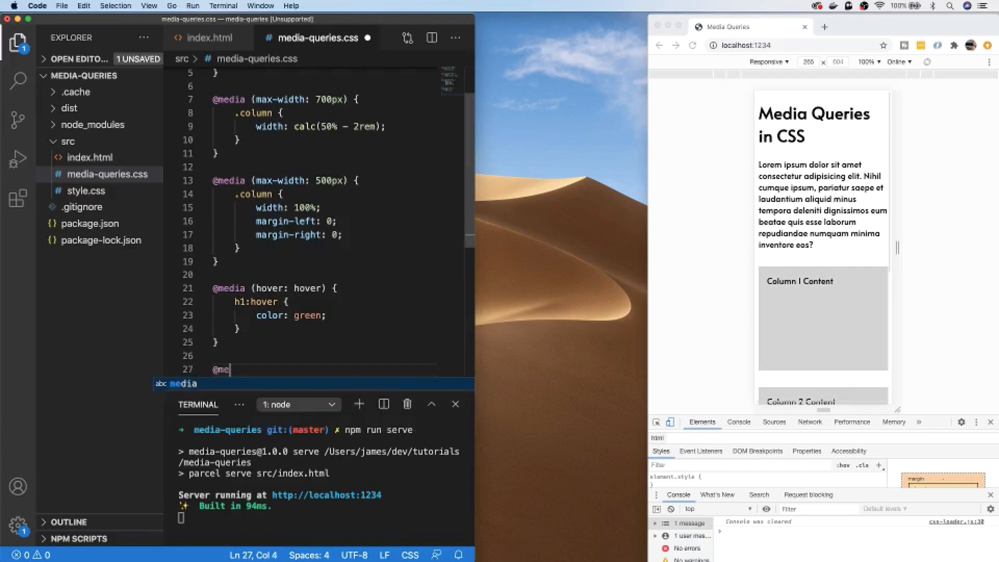
pyautogui.write('(ori')
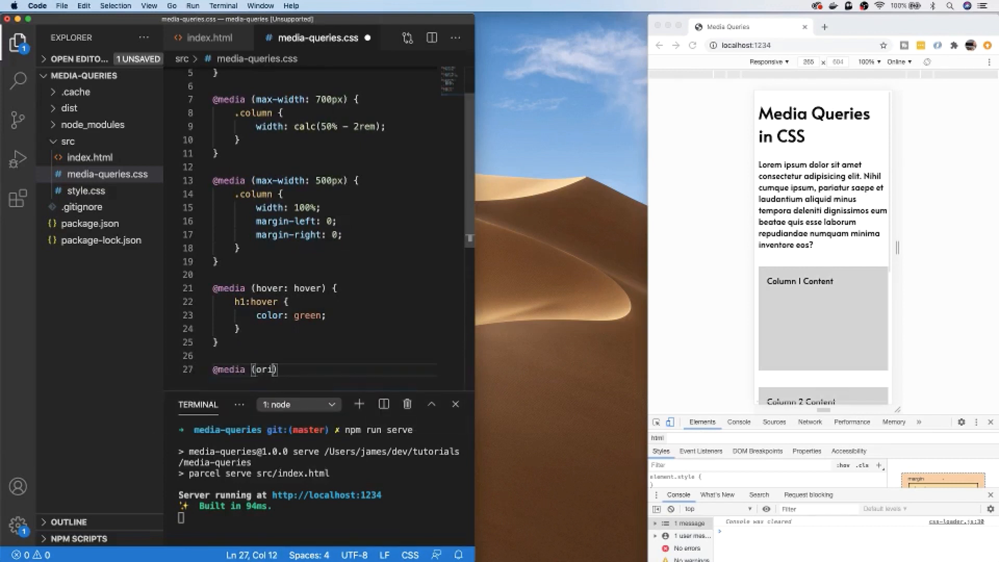
pyautogui.write('entation:')
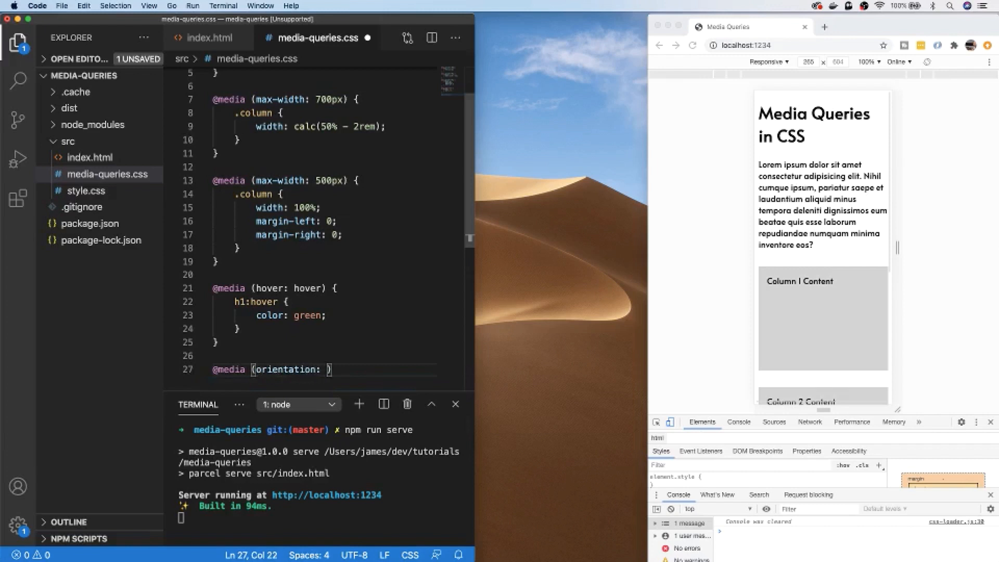
pyautogui.write('landsa')
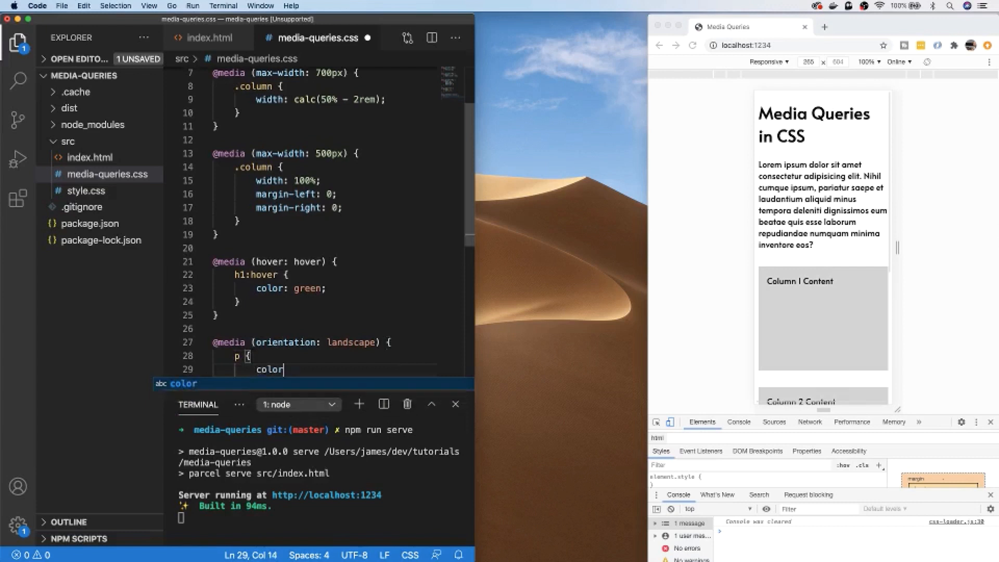
pyautogui.write(': green;')
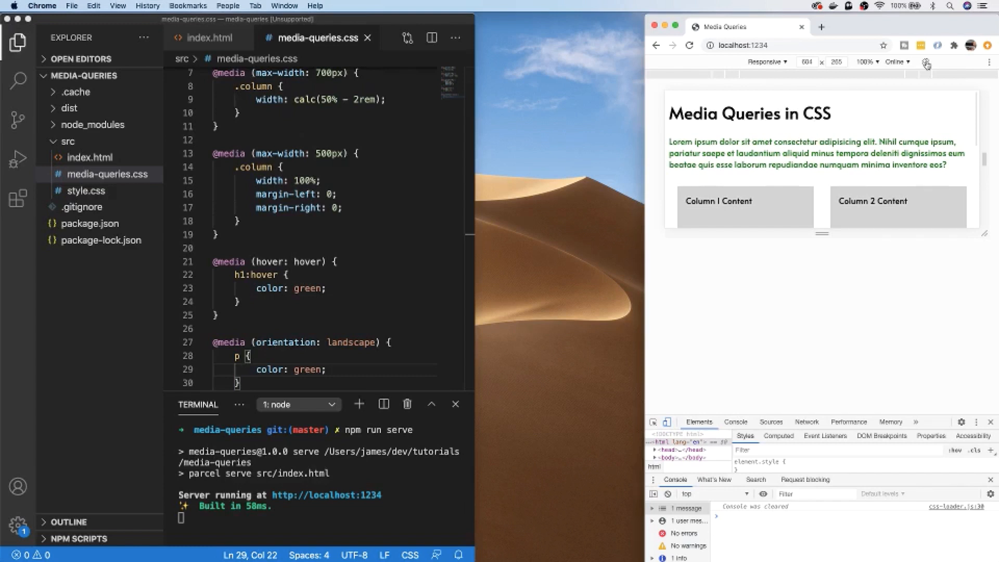
pyautogui.moveTo(712, 296)
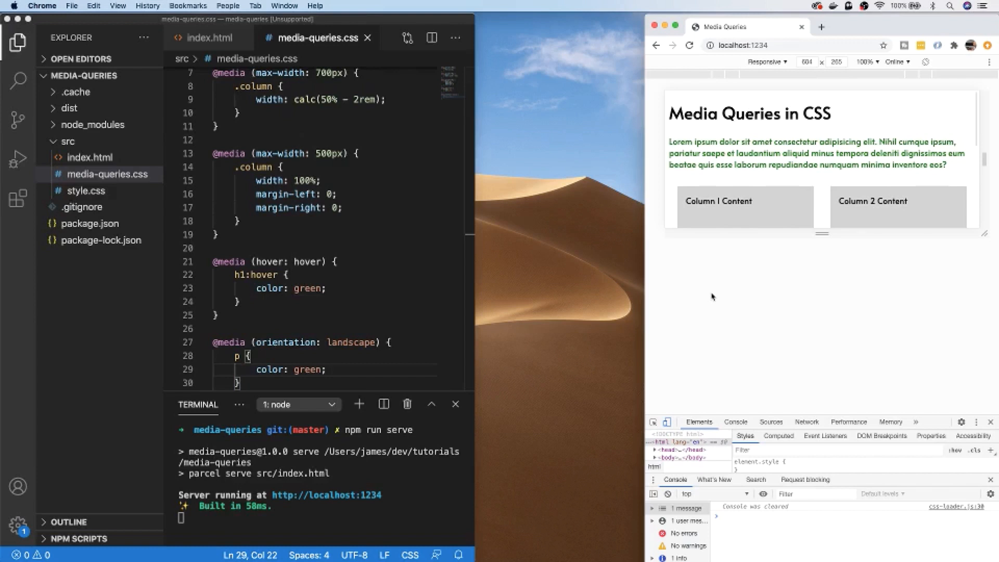
pyautogui.moveTo(744, 326)
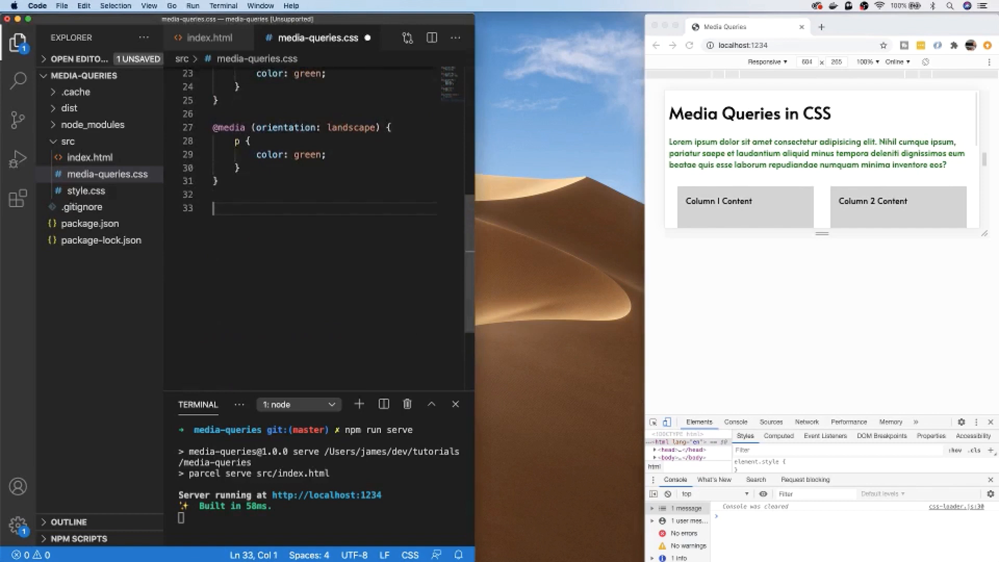
pyautogui.write('@')
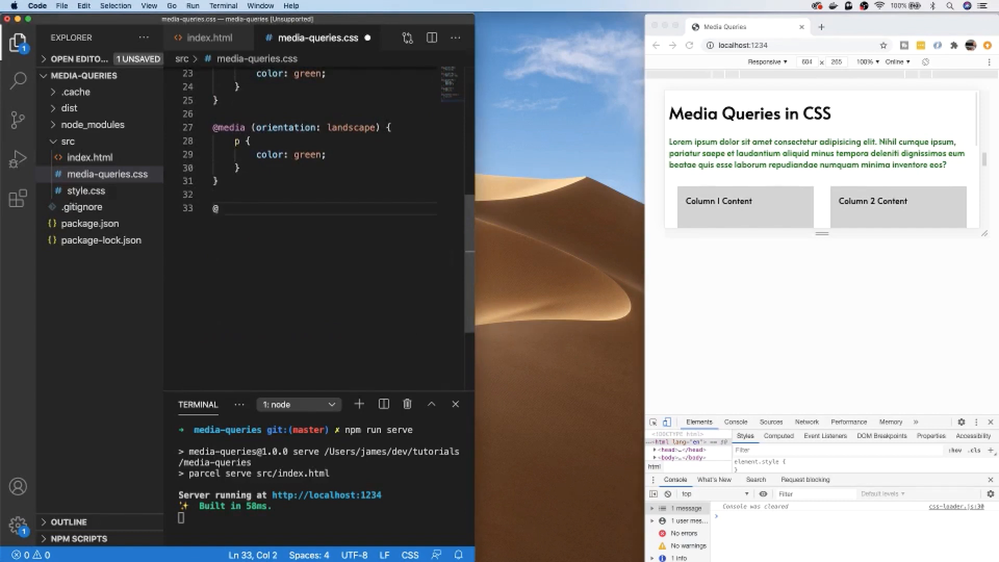
pyautogui.write('media p')
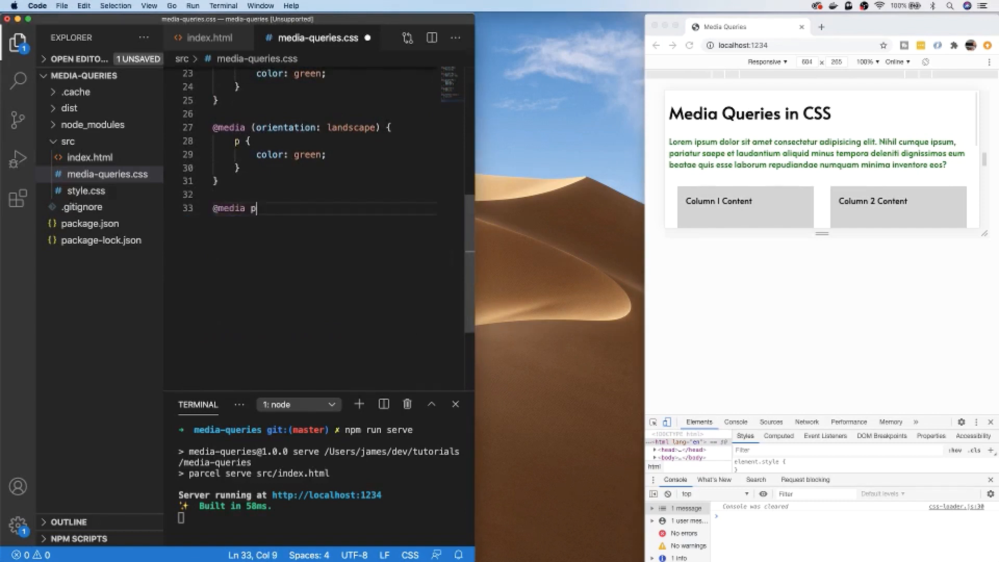
pyautogui.write('rint {')
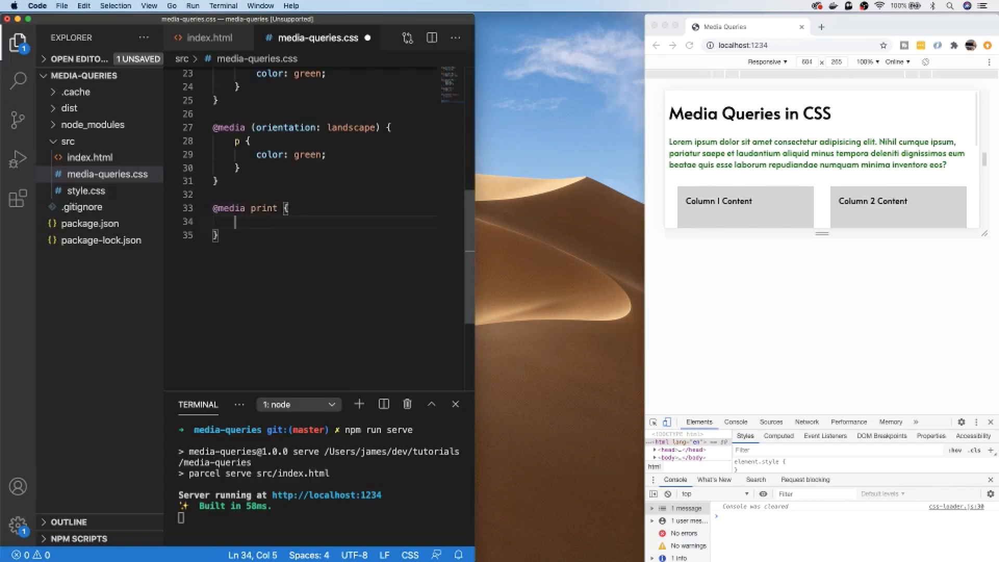
pyautogui.write('p {')
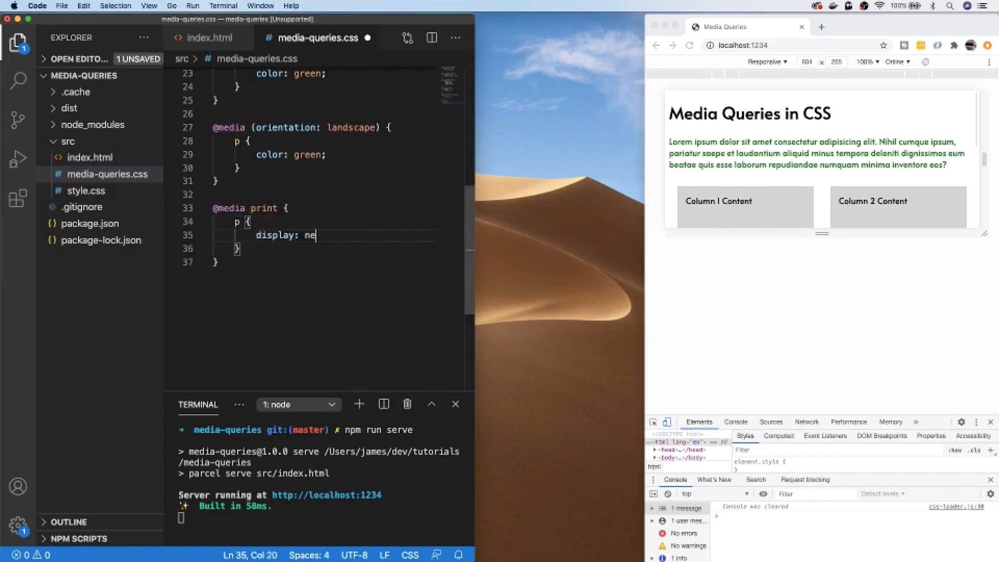
pyautogui.write('one;')
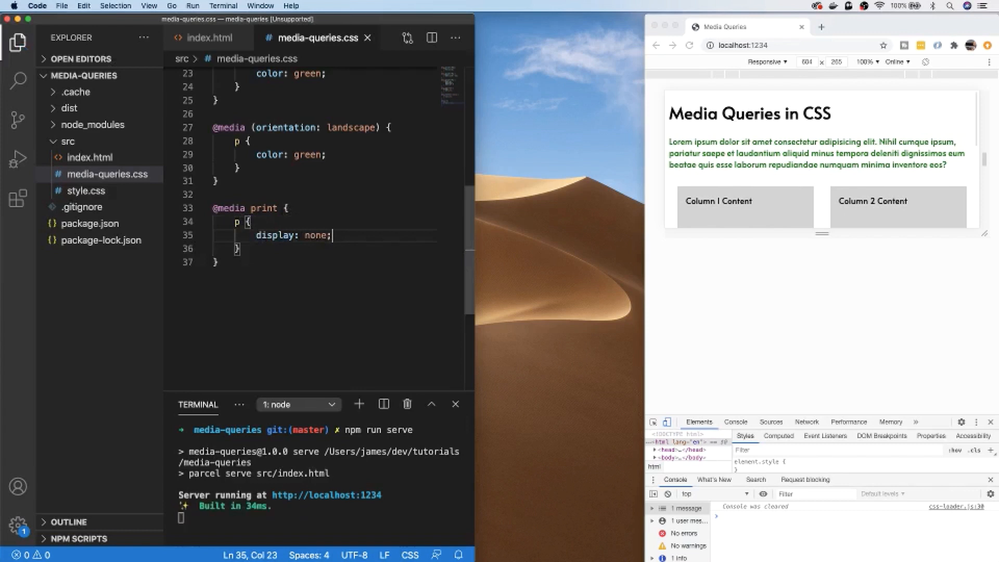